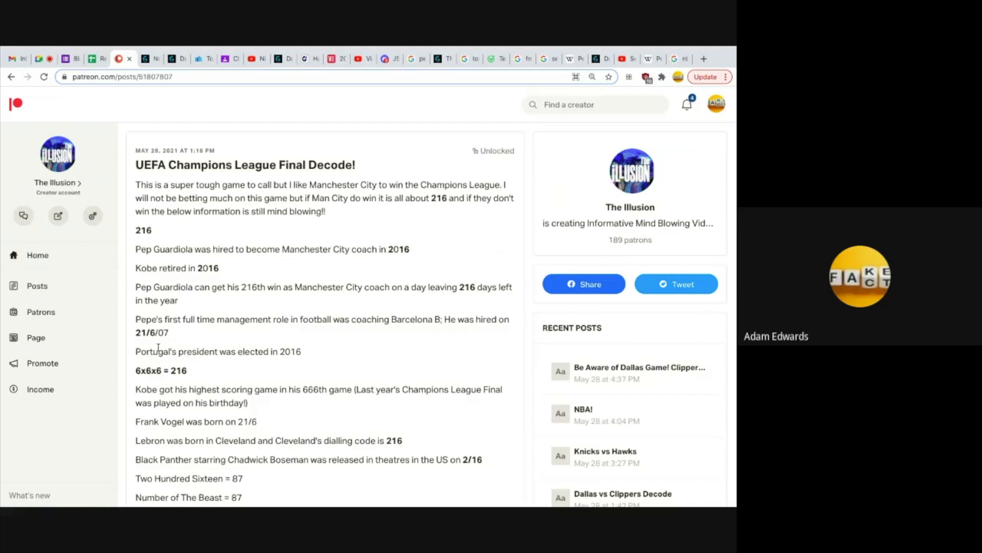
mouse_move(375, 345)
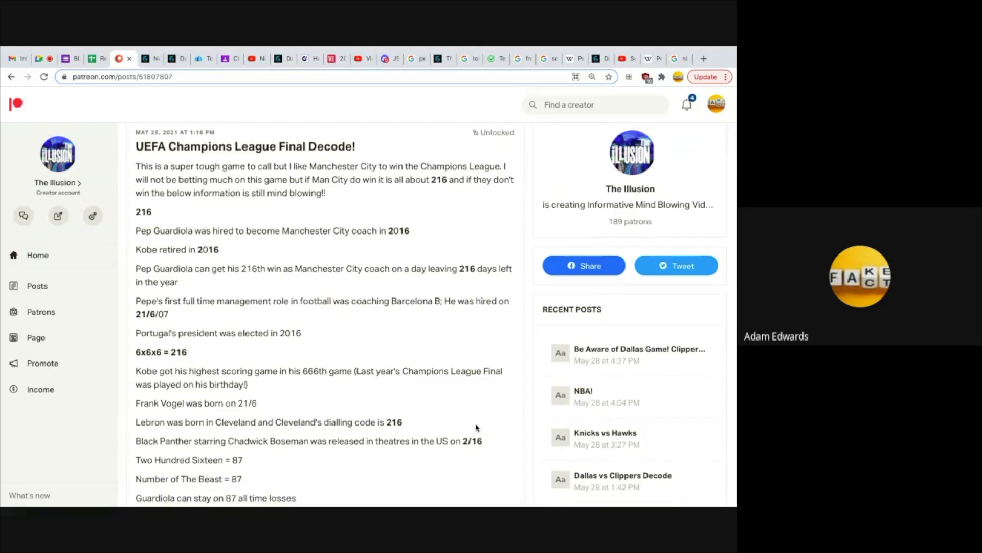
mouse_move(479, 412)
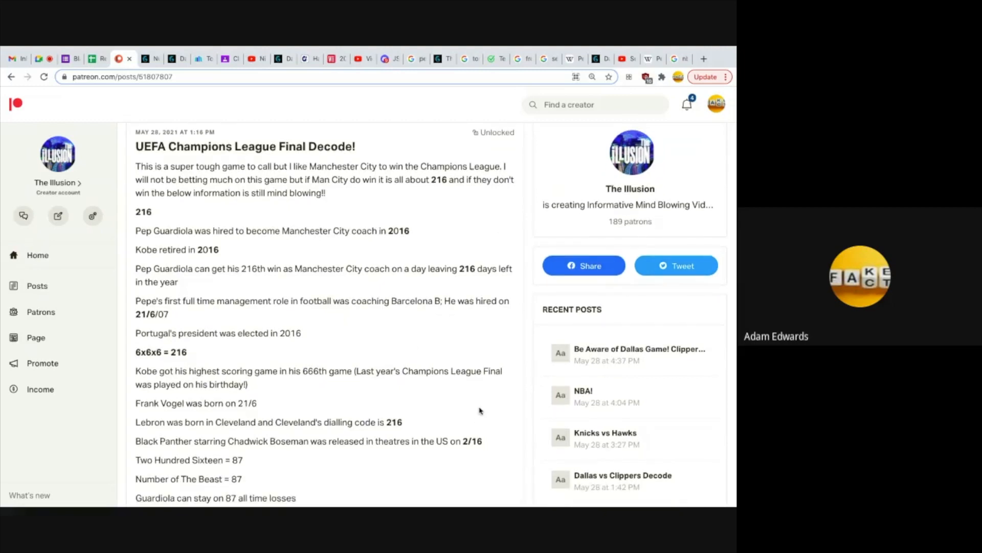
mouse_move(277, 416)
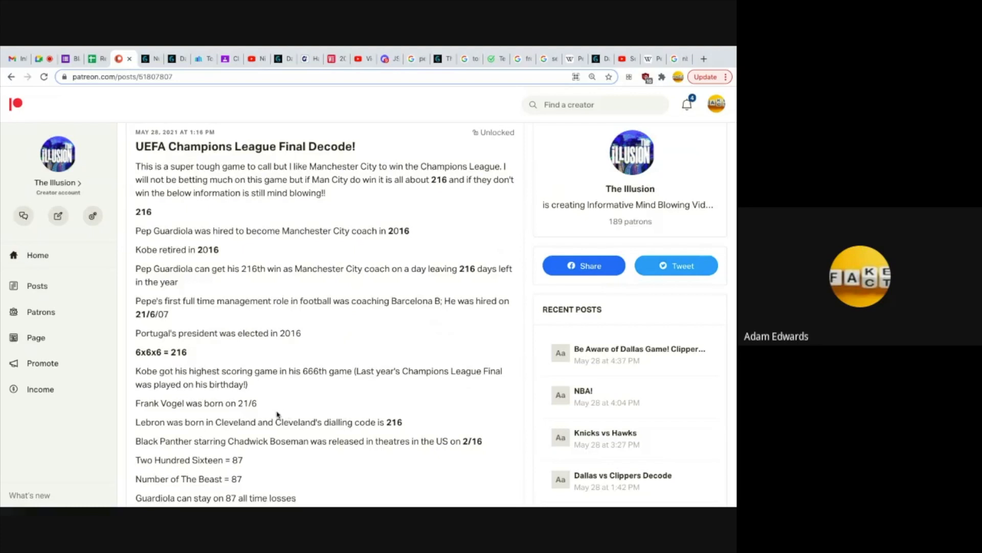
mouse_move(468, 401)
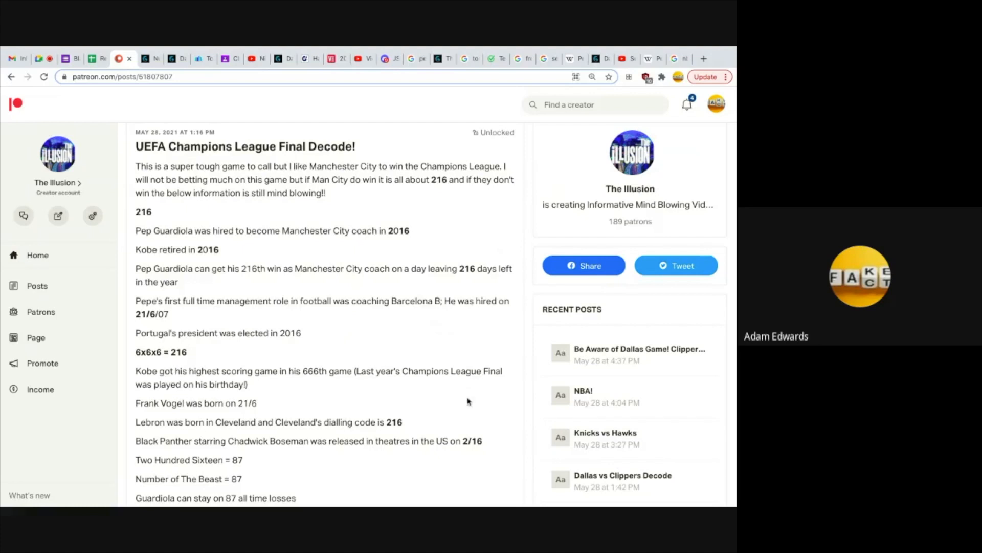
mouse_move(475, 401)
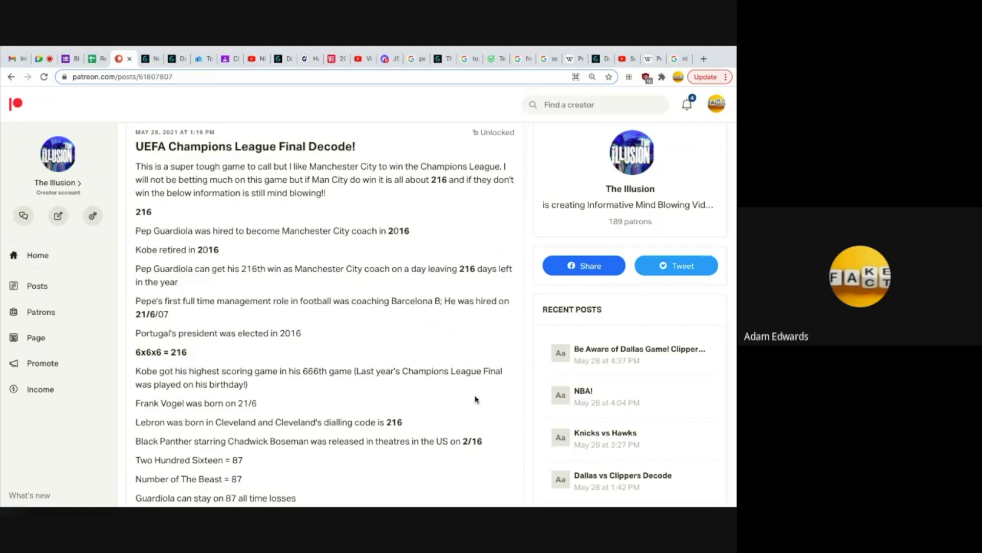
scroll("down", 3)
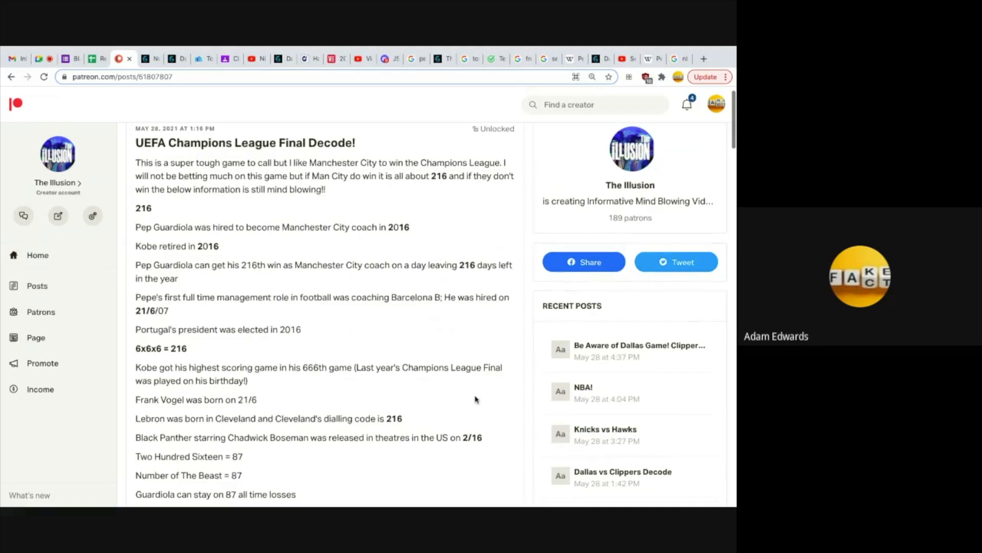
scroll("down", 3)
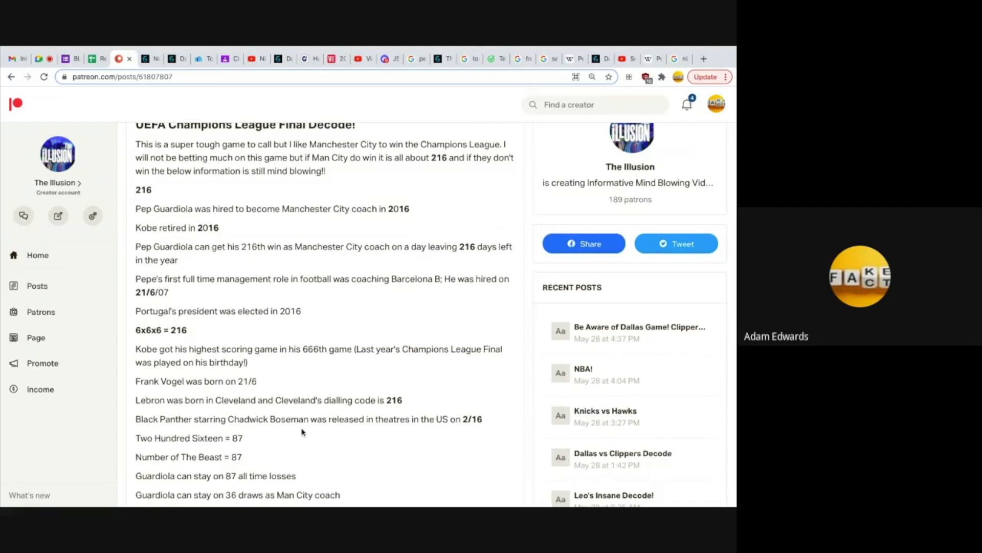
mouse_move(316, 431)
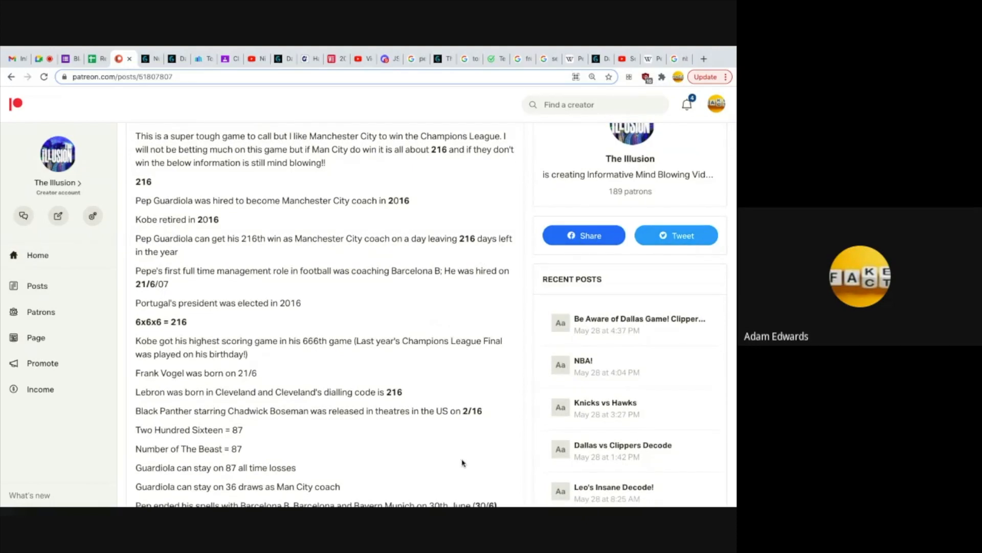
scroll("down", 3)
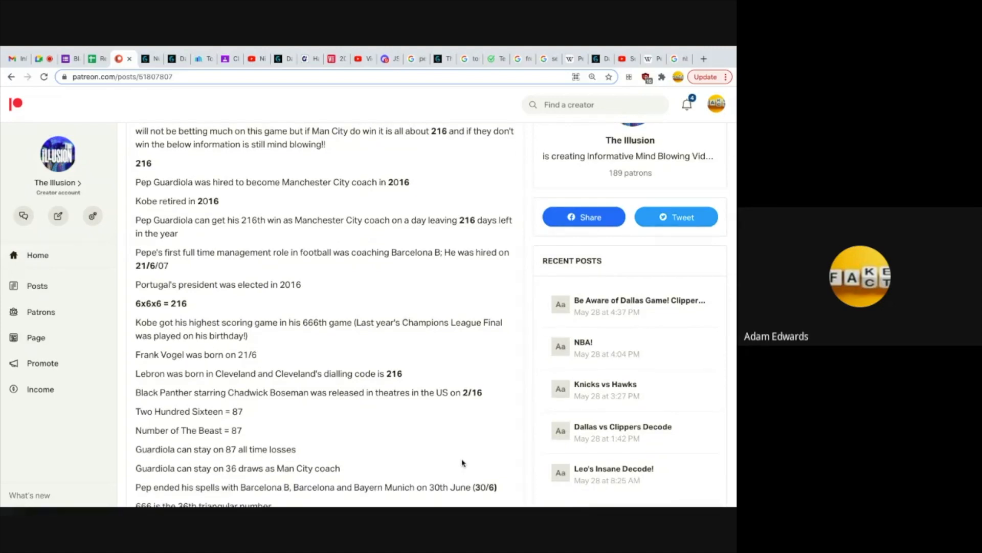
scroll("down", 3)
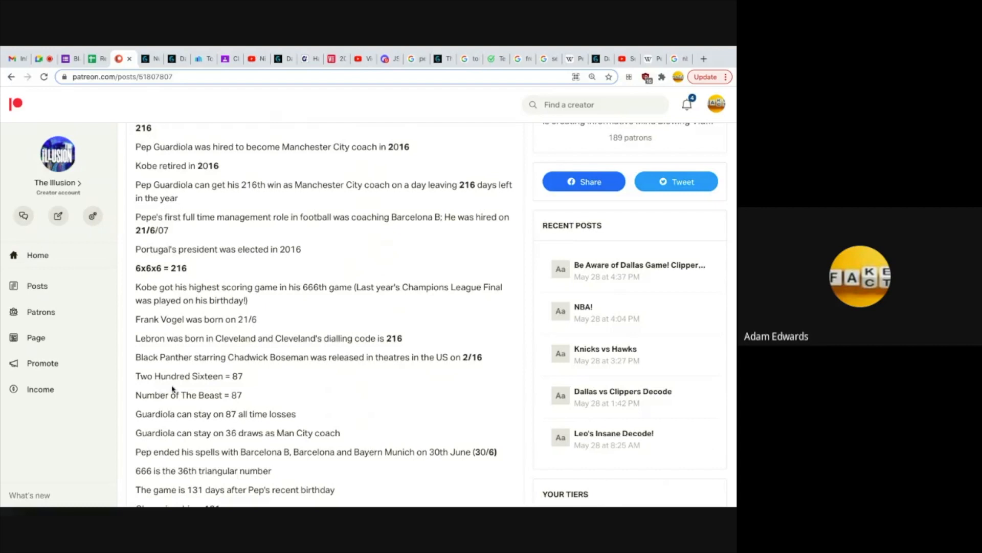
mouse_move(327, 386)
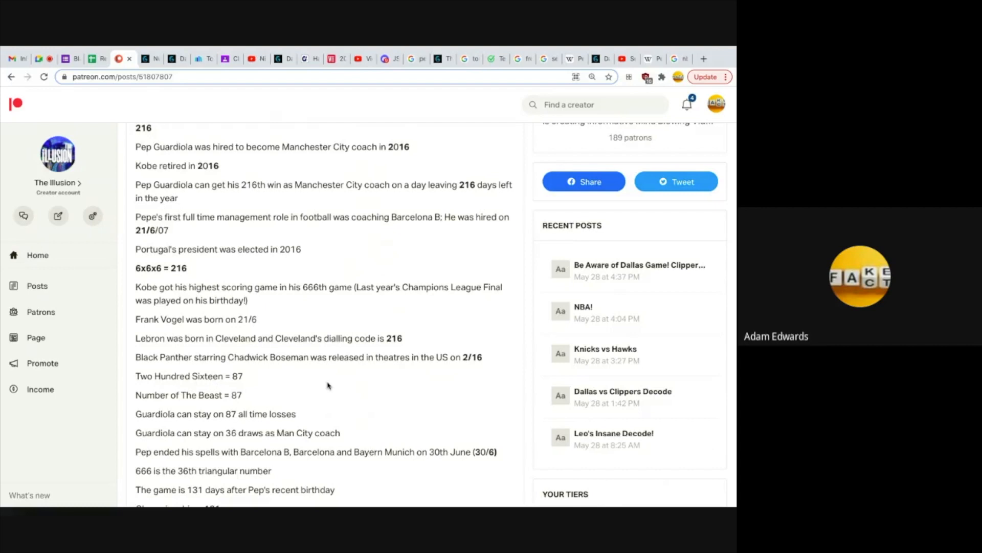
mouse_move(357, 393)
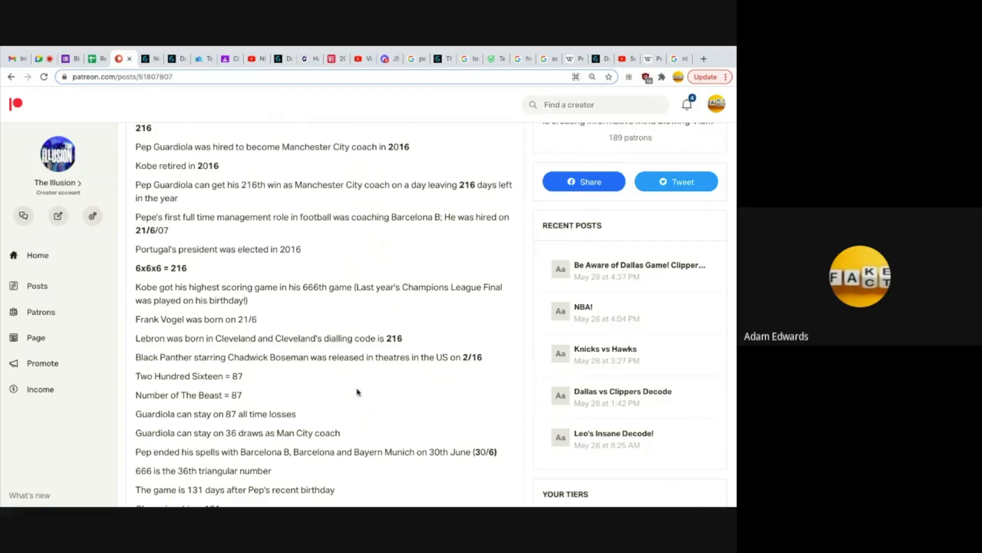
scroll("down", 3)
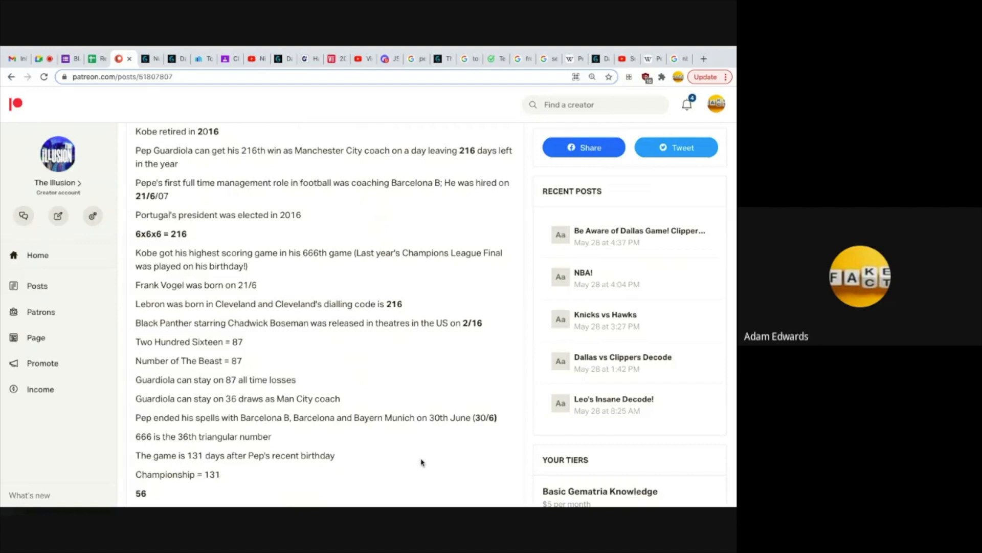
mouse_move(475, 431)
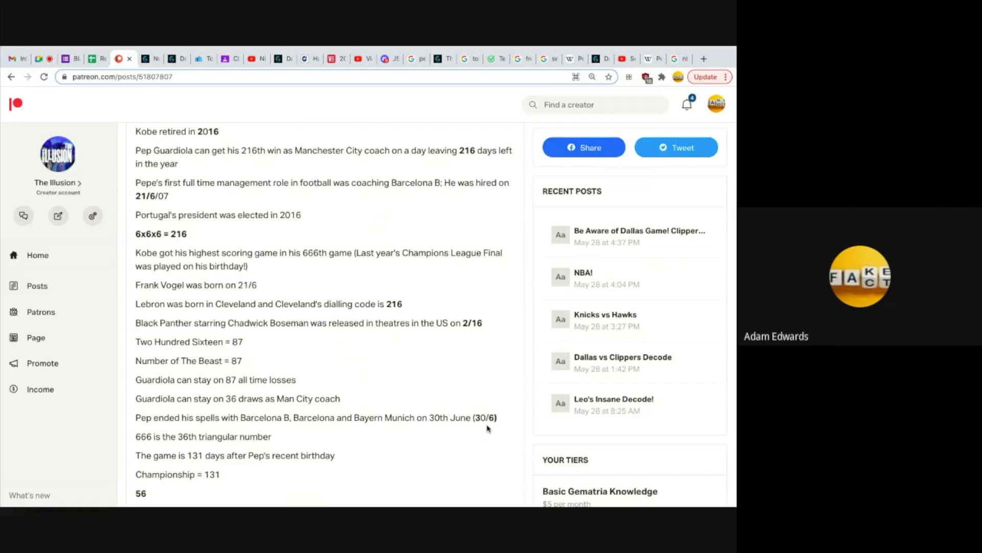
mouse_move(397, 437)
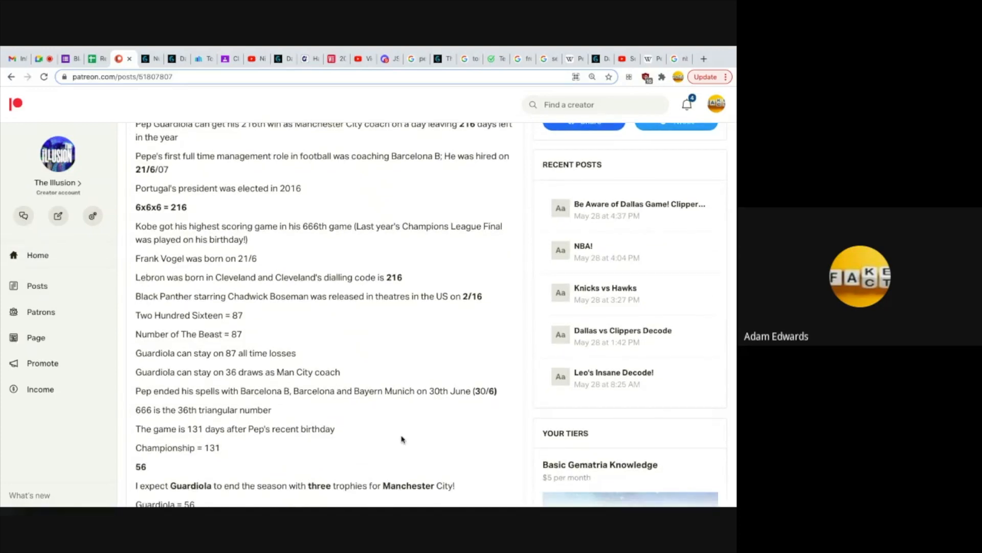
scroll("down", 3)
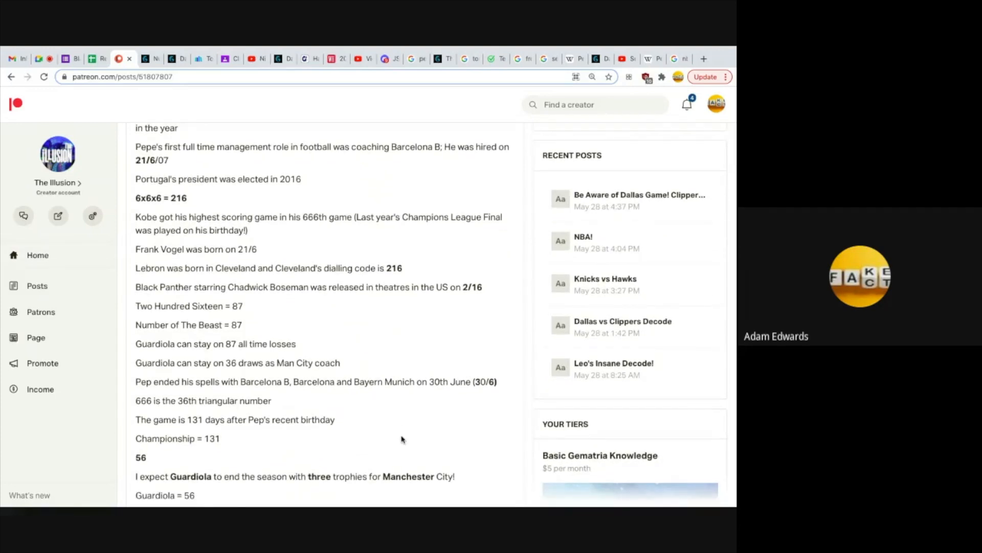
mouse_move(473, 451)
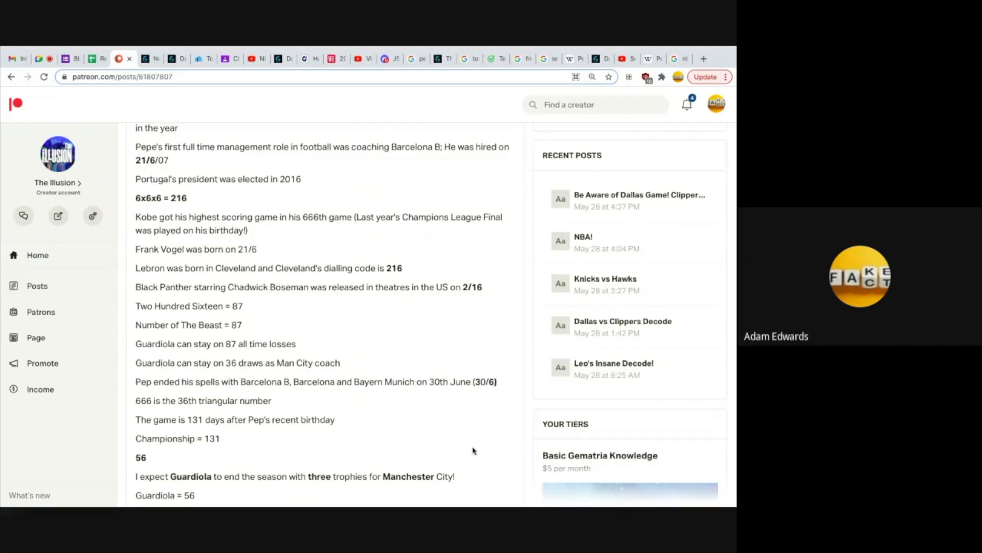
scroll("down", 3)
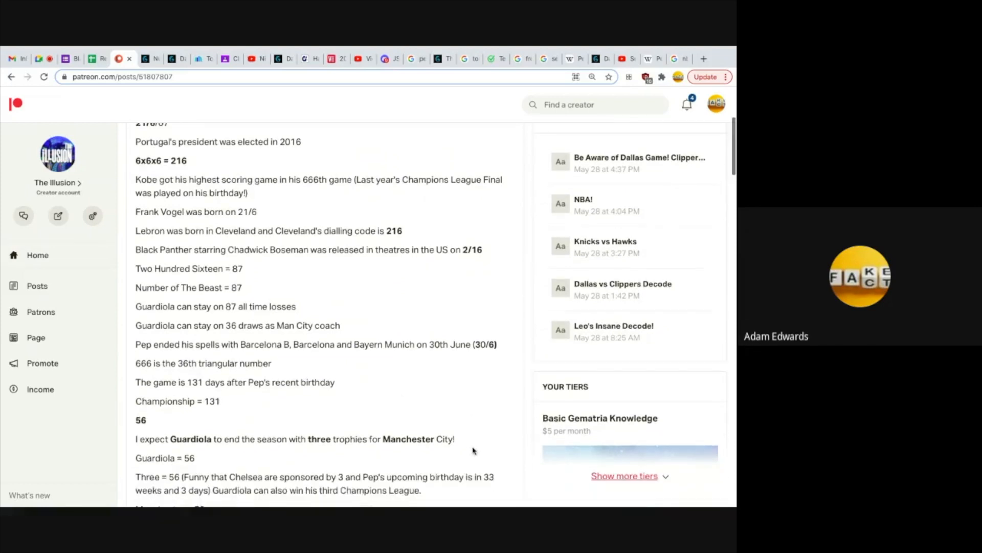
scroll("down", 3)
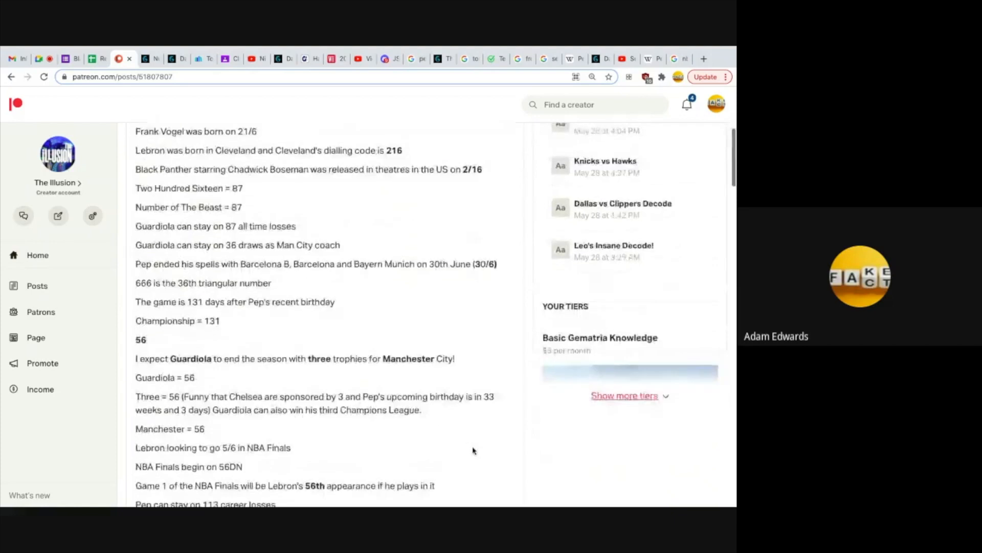
scroll("down", 3)
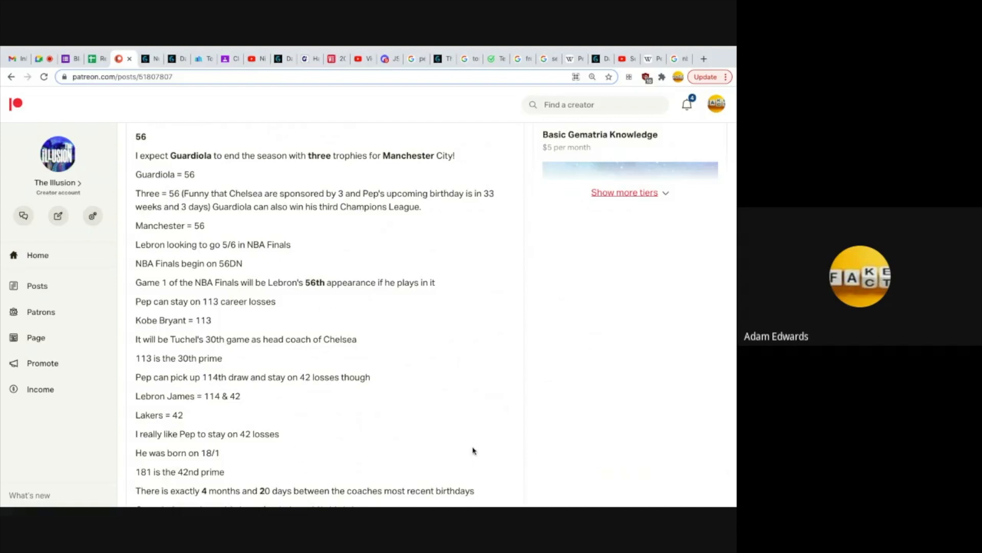
scroll("down", 3)
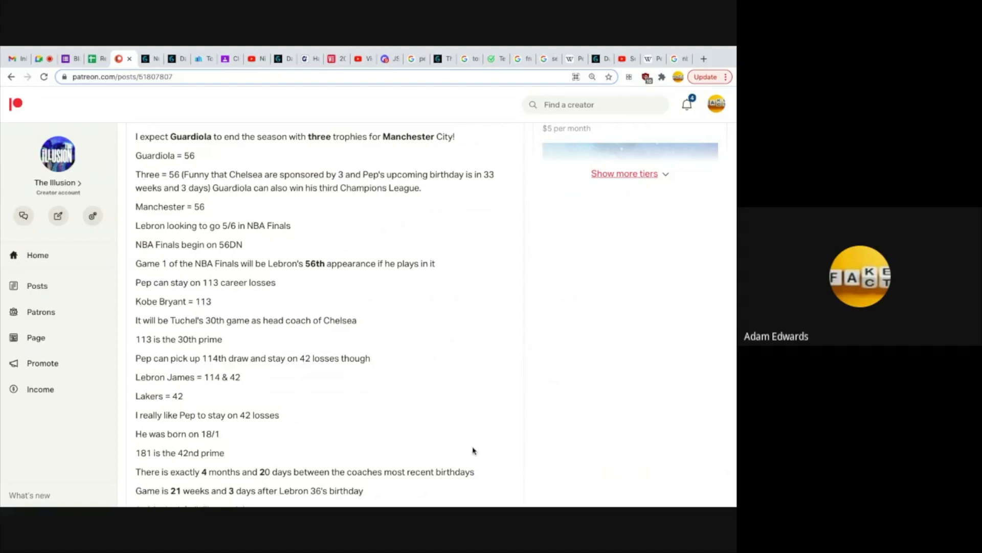
scroll("down", 3)
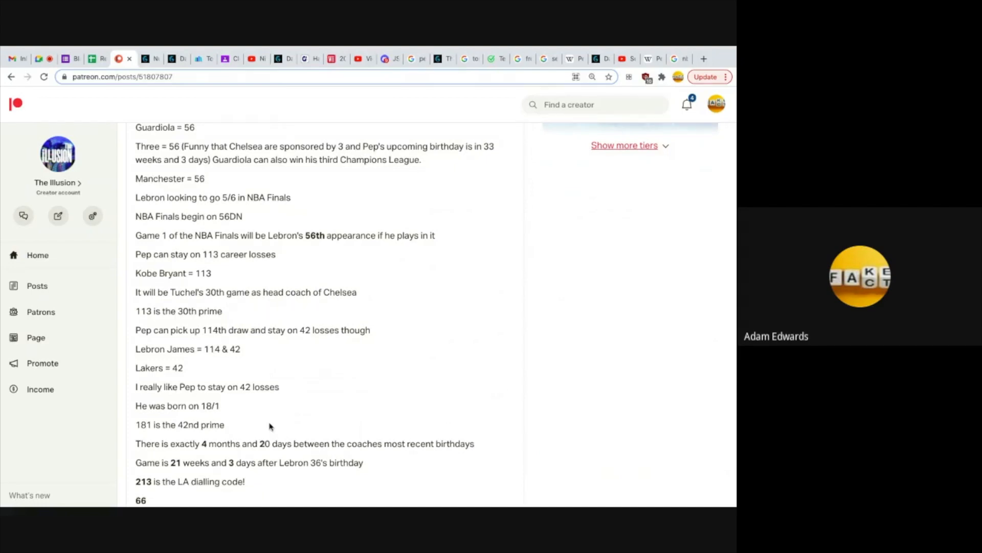
mouse_move(397, 395)
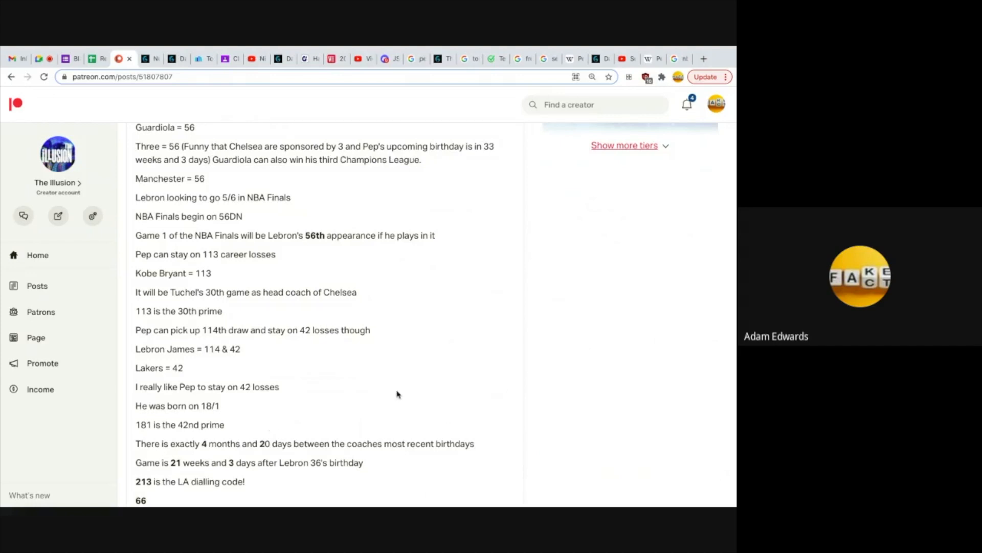
scroll("down", 3)
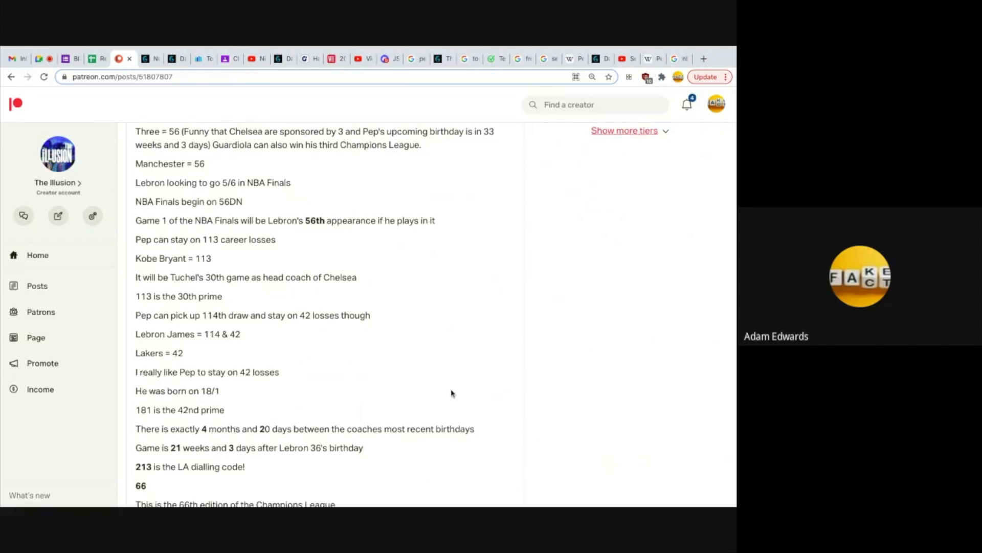
scroll("down", 3)
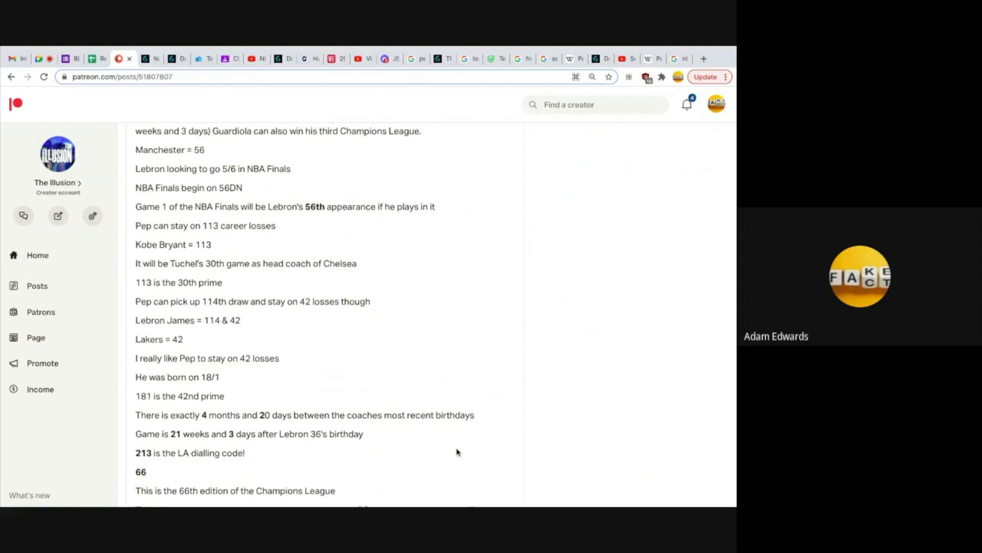
scroll("down", 3)
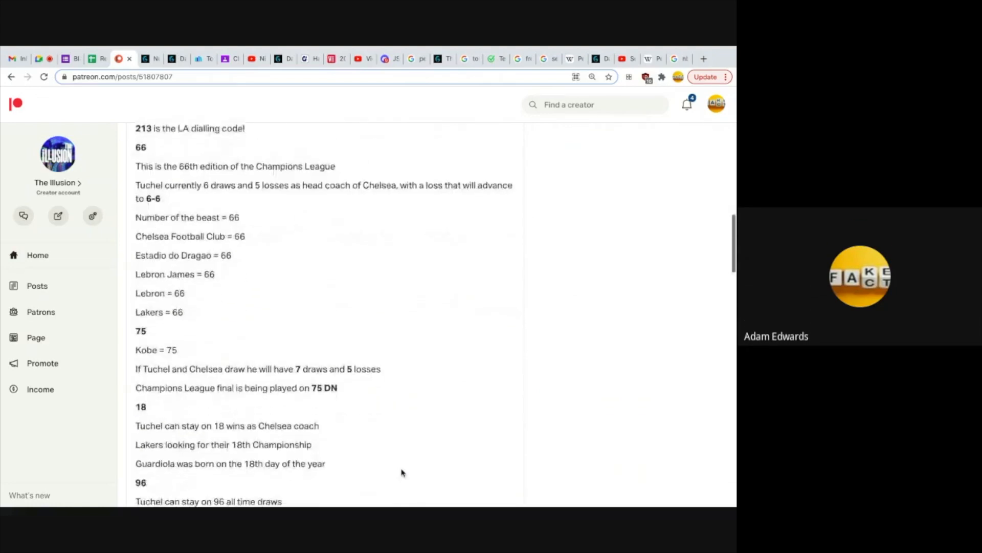
scroll("down", 3)
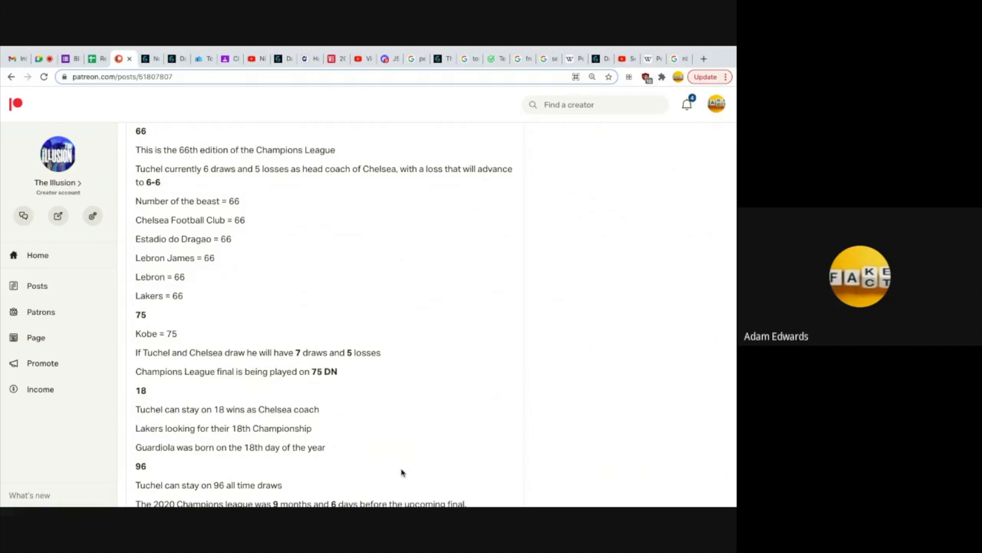
scroll("down", 3)
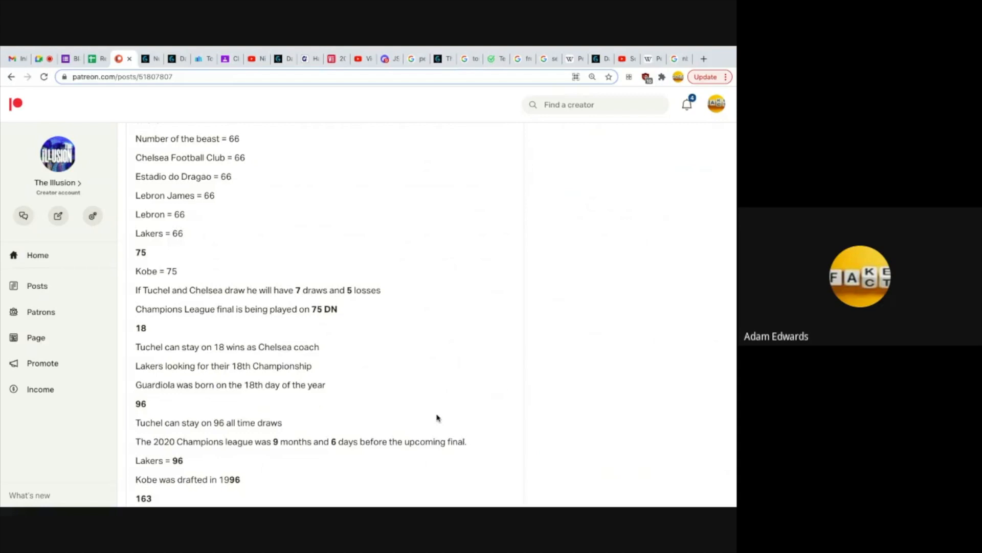
mouse_move(227, 213)
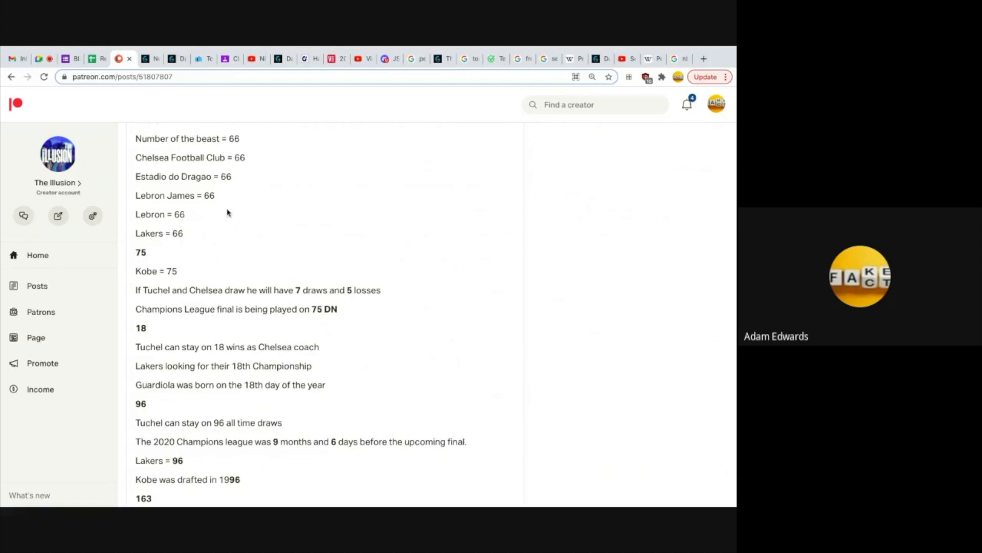
mouse_move(309, 211)
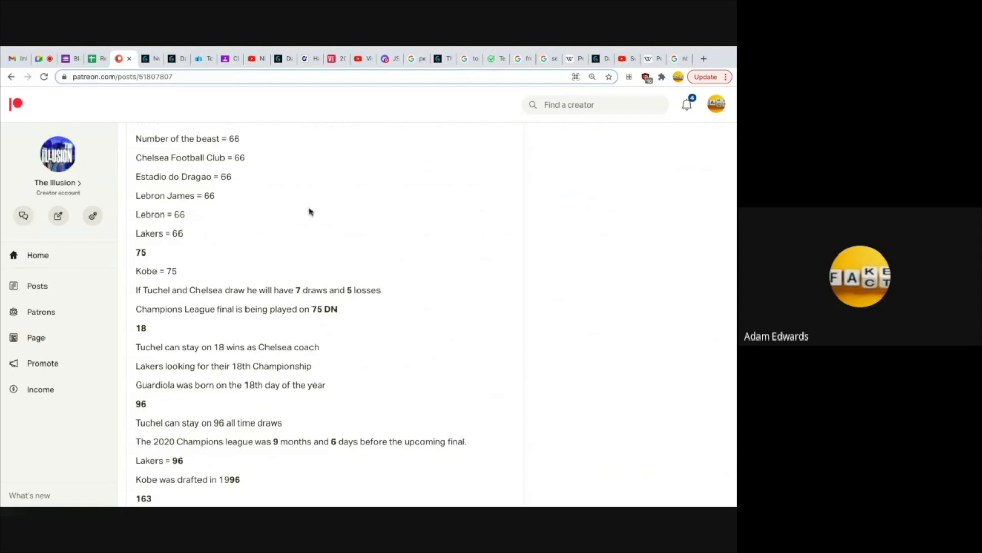
mouse_move(458, 323)
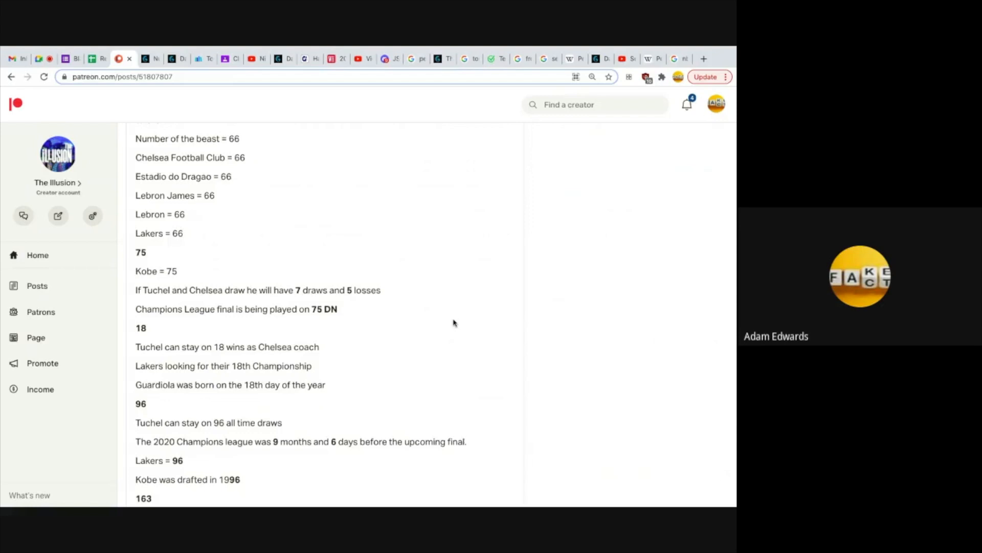
mouse_move(189, 270)
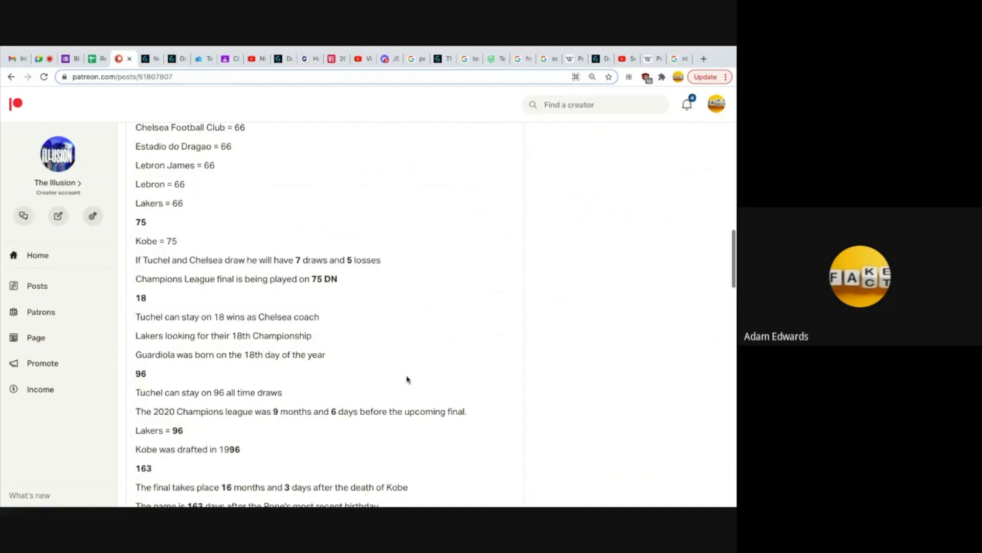
scroll("down", 3)
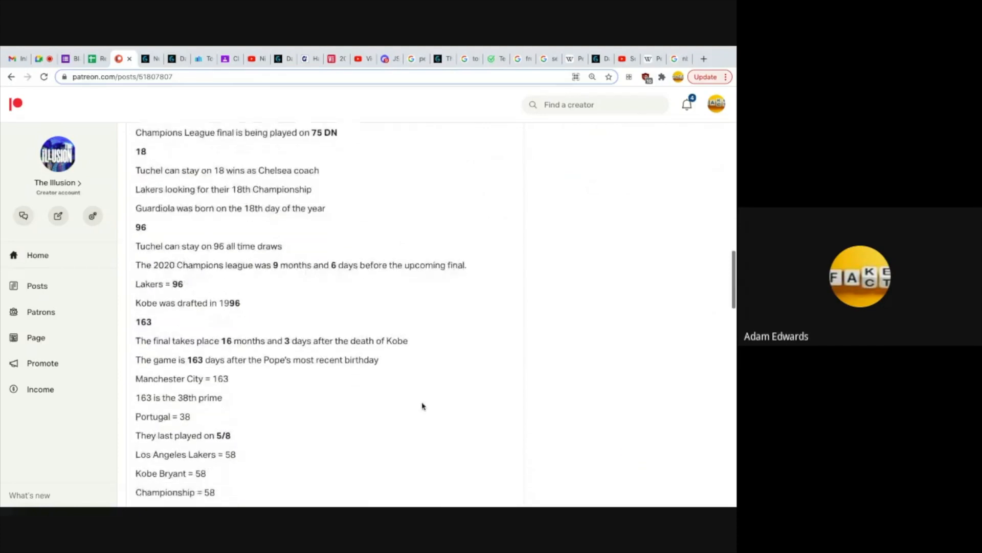
scroll("down", 3)
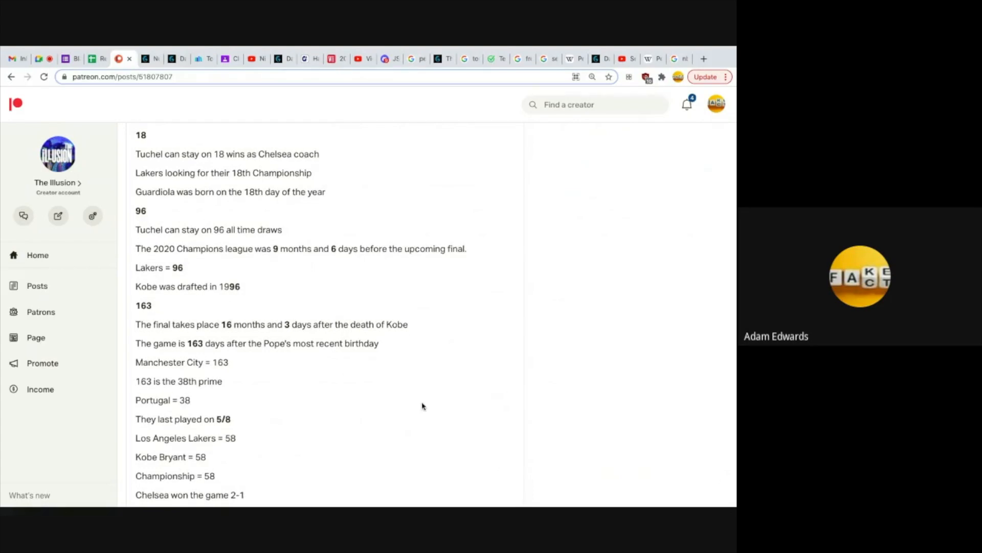
mouse_move(404, 296)
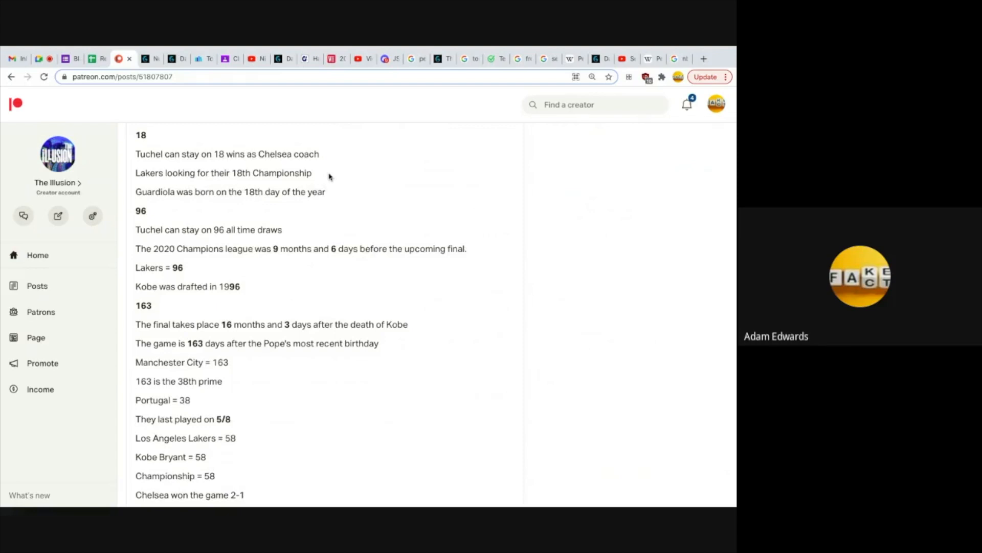
mouse_move(389, 322)
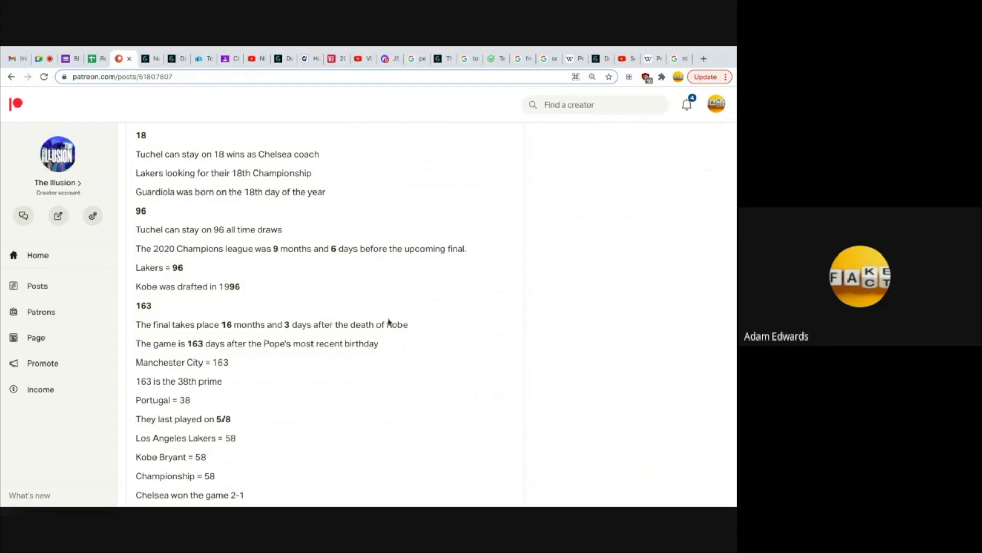
scroll("down", 3)
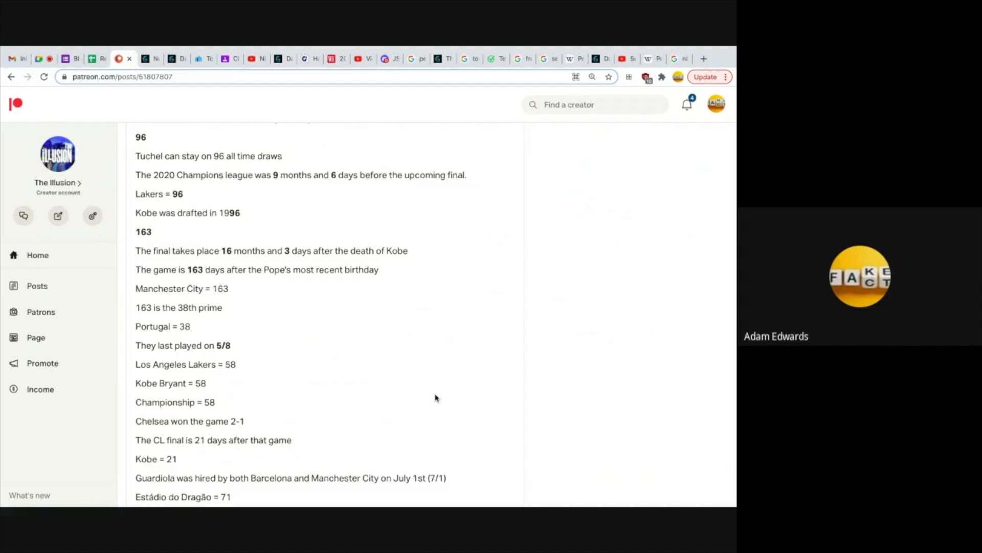
mouse_move(390, 213)
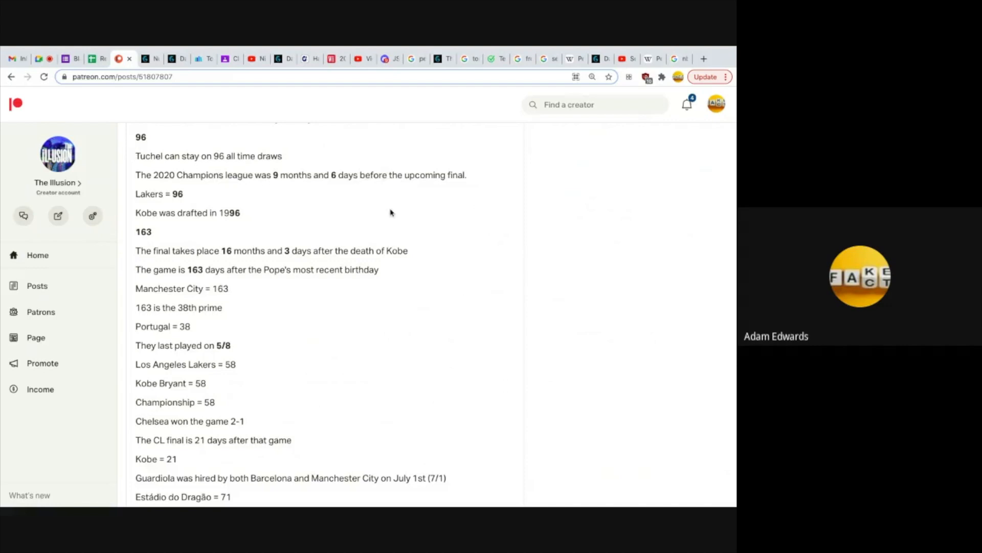
mouse_move(412, 203)
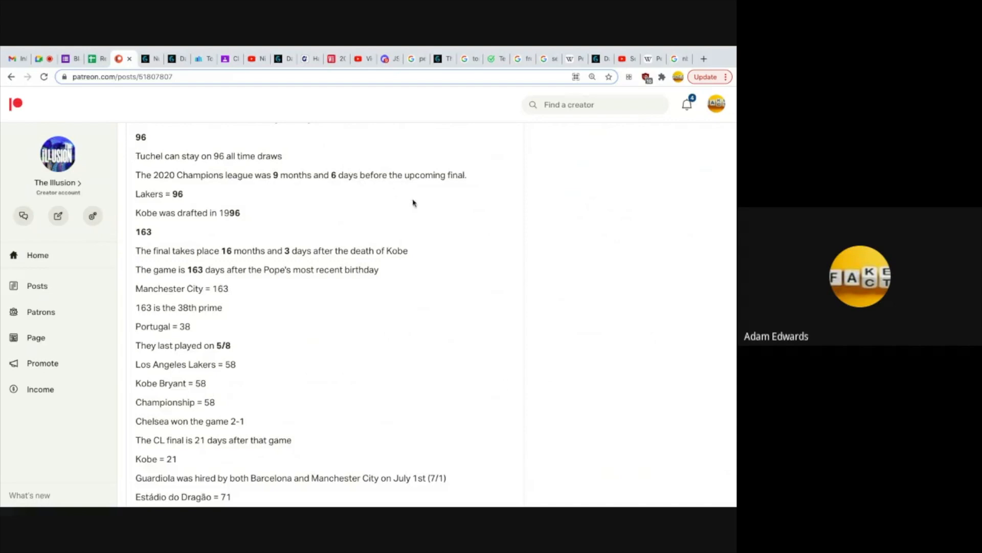
mouse_move(484, 332)
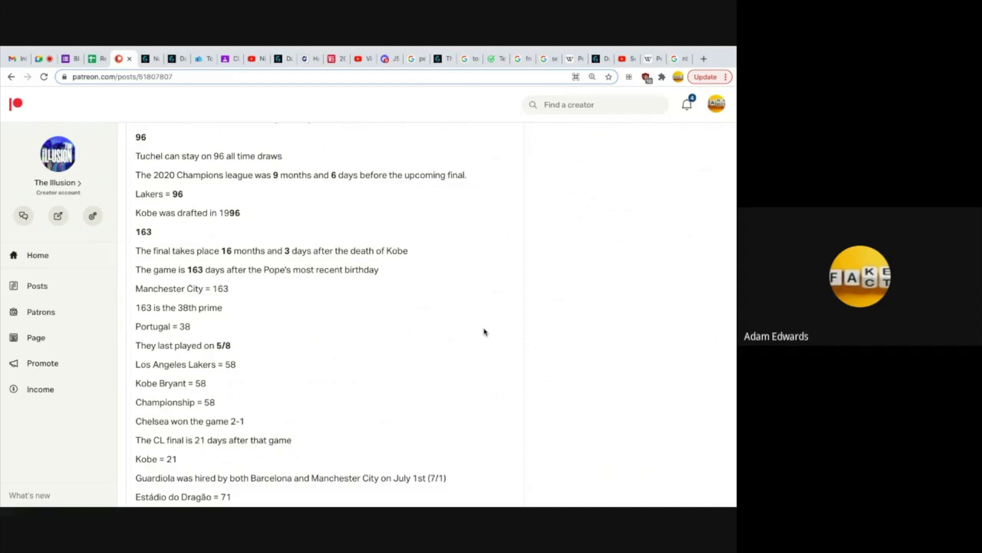
mouse_move(351, 219)
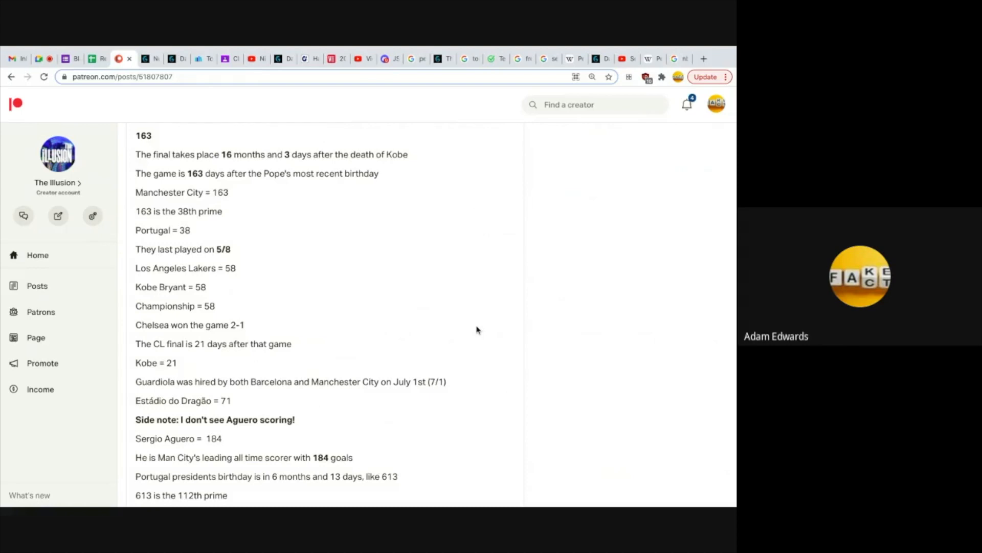
scroll("down", 3)
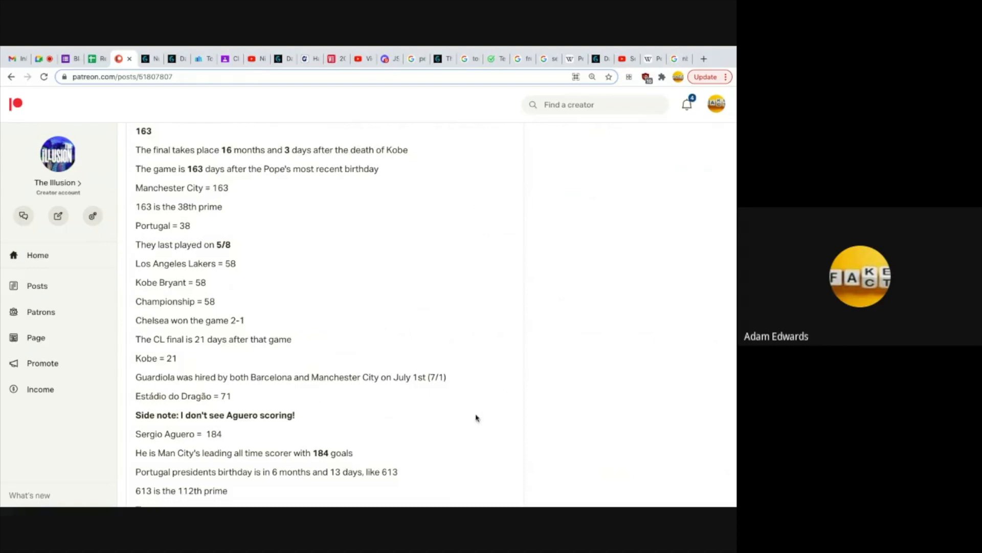
scroll("down", 3)
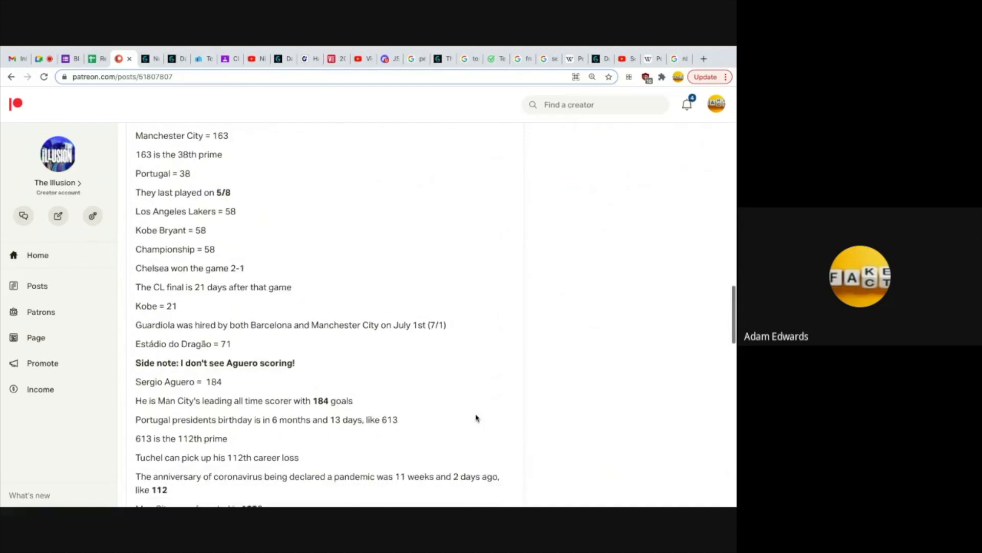
scroll("down", 3)
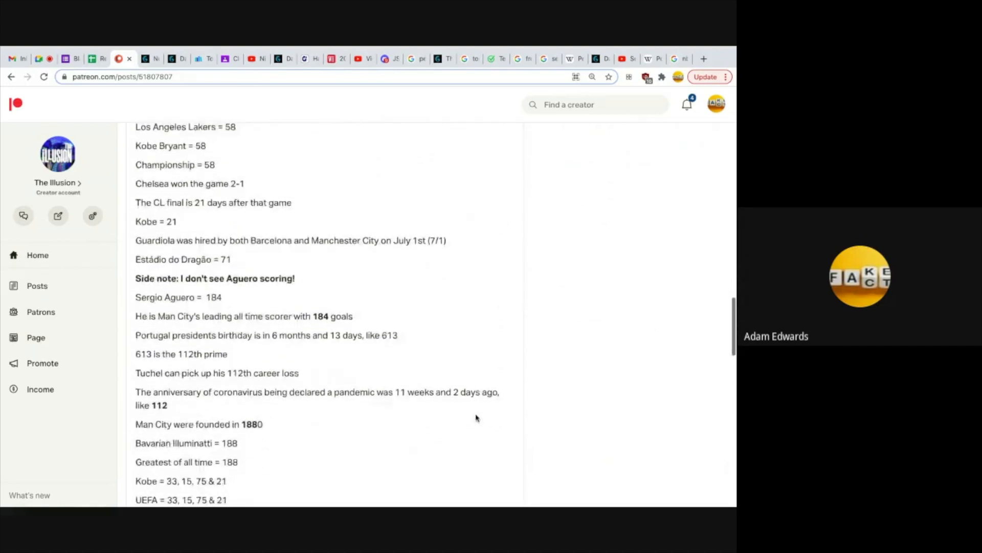
scroll("down", 3)
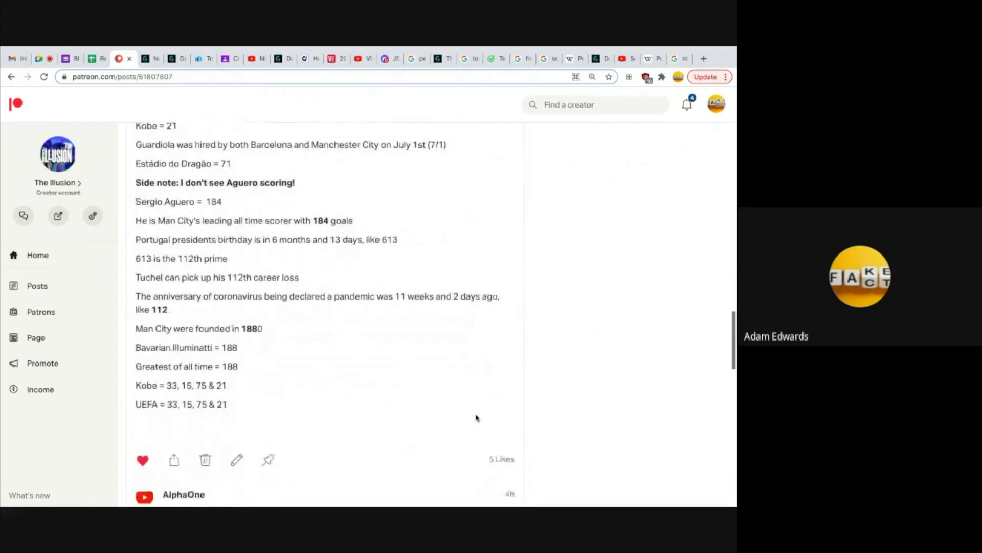
scroll("down", 3)
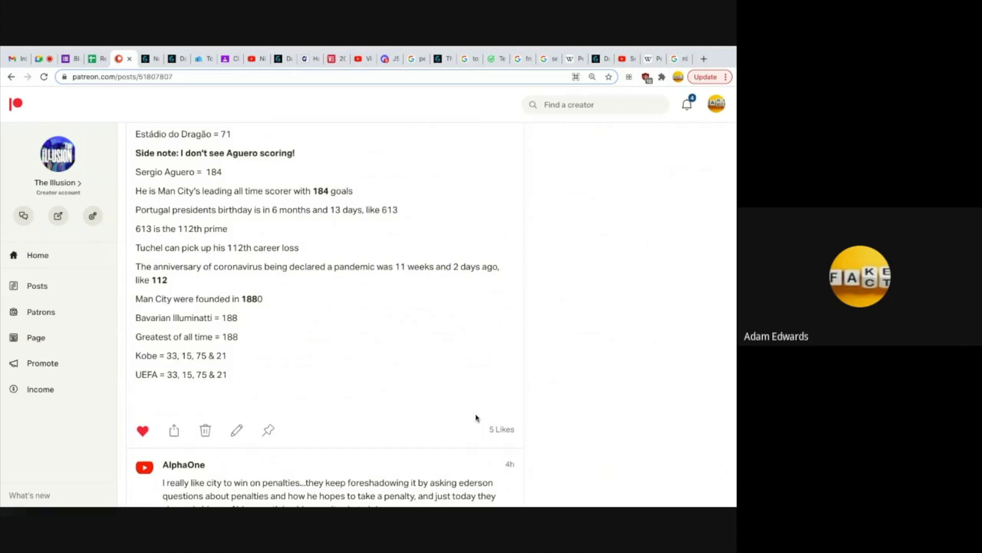
mouse_move(357, 230)
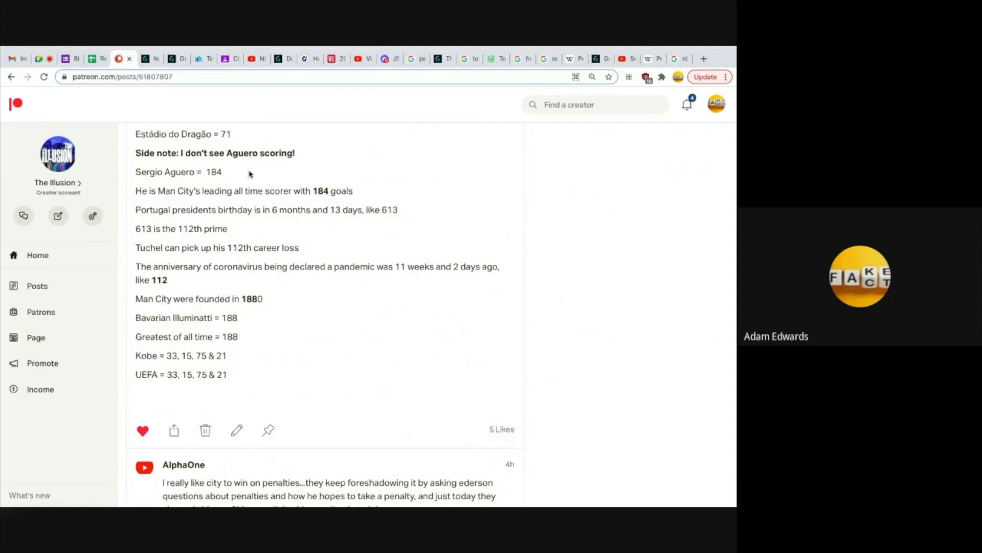
mouse_move(228, 183)
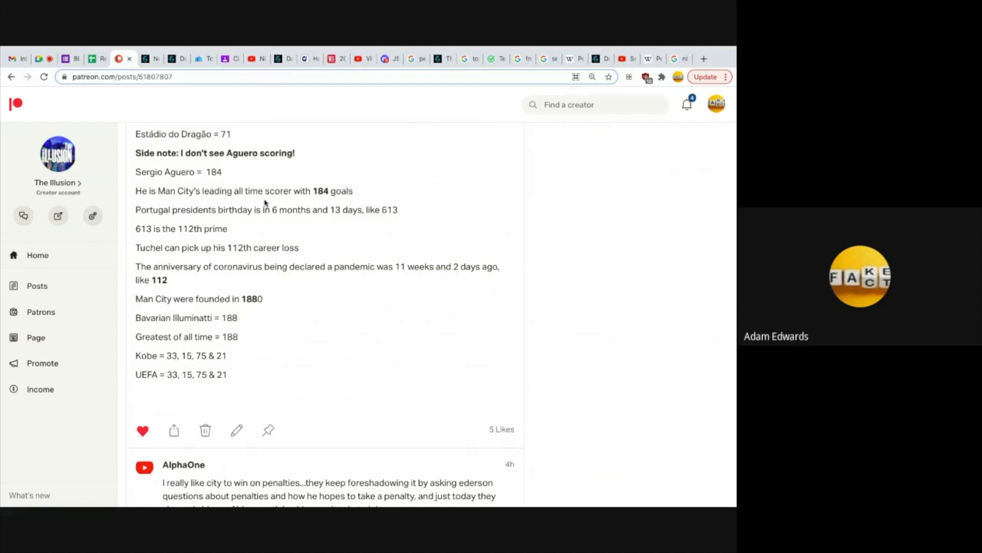
mouse_move(466, 189)
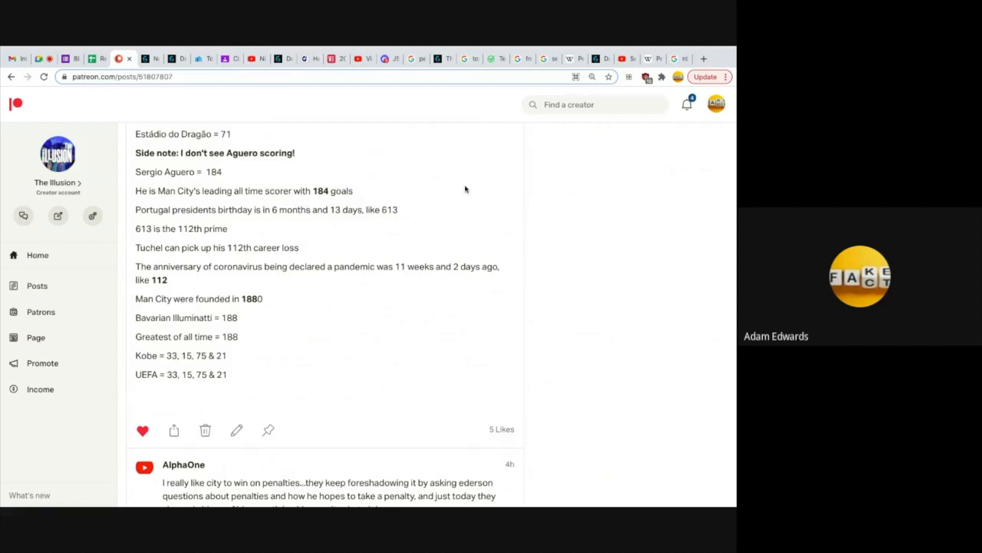
mouse_move(467, 189)
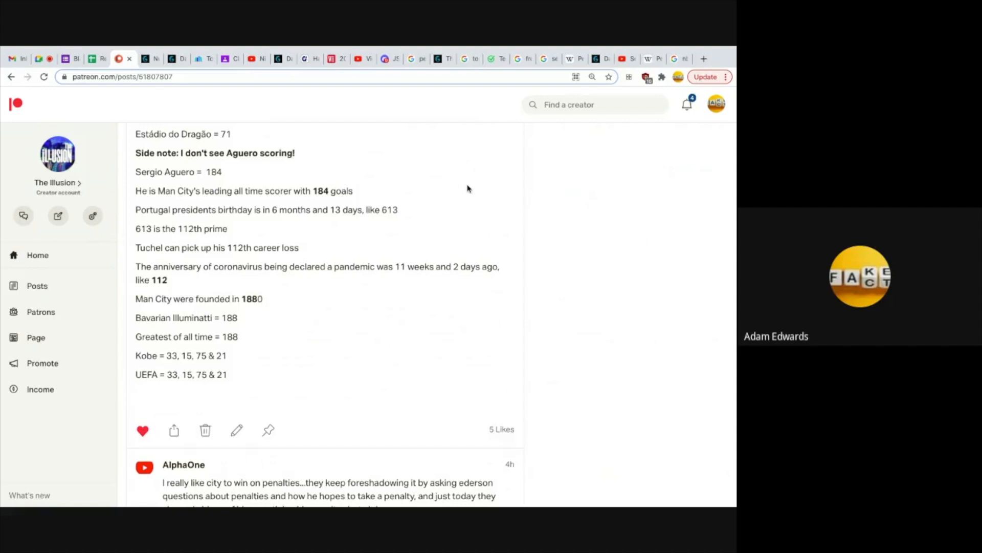
scroll("down", 3)
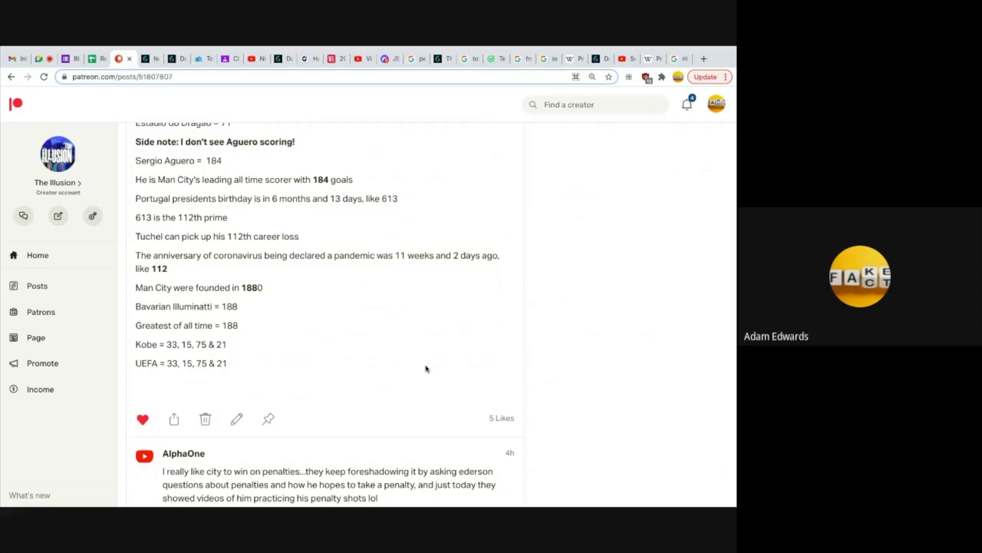
mouse_move(366, 239)
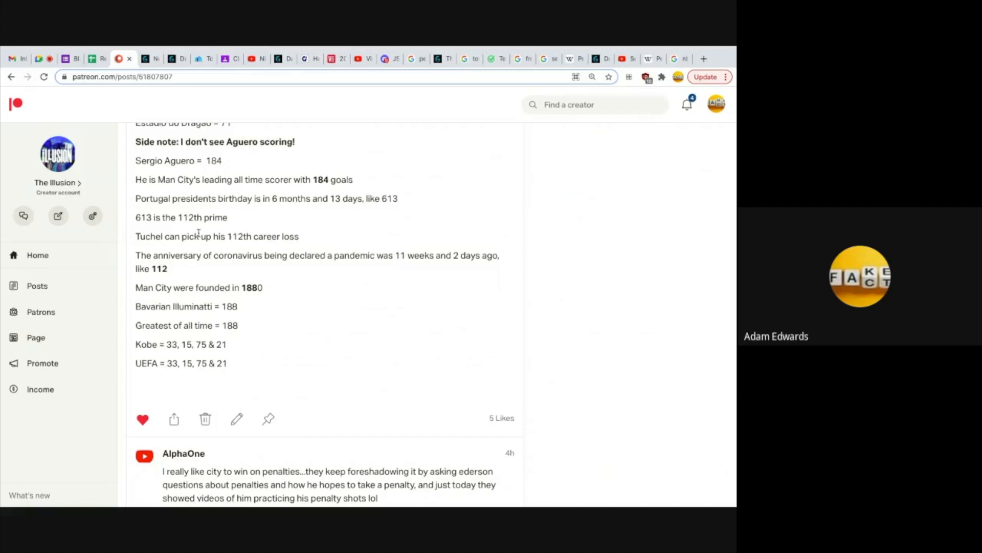
mouse_move(195, 249)
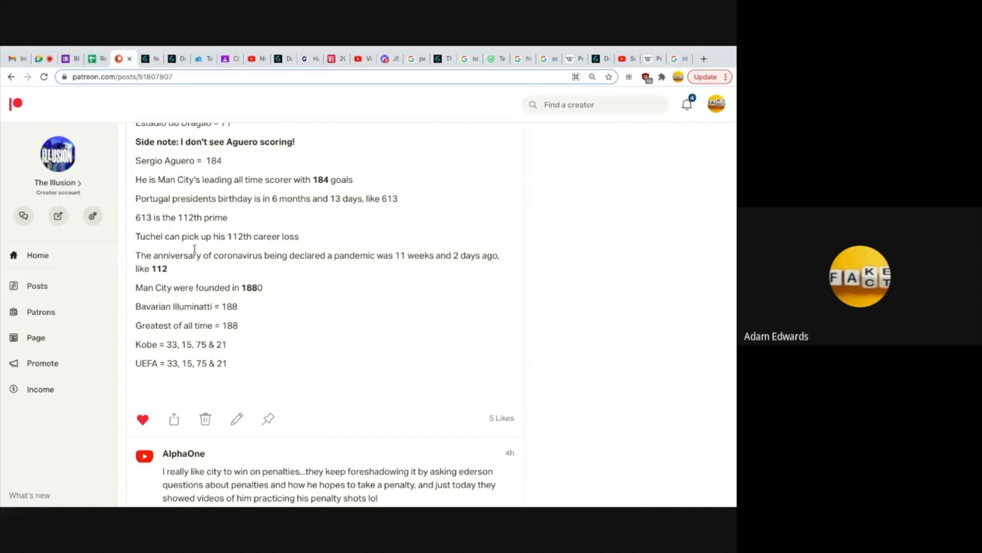
mouse_move(264, 247)
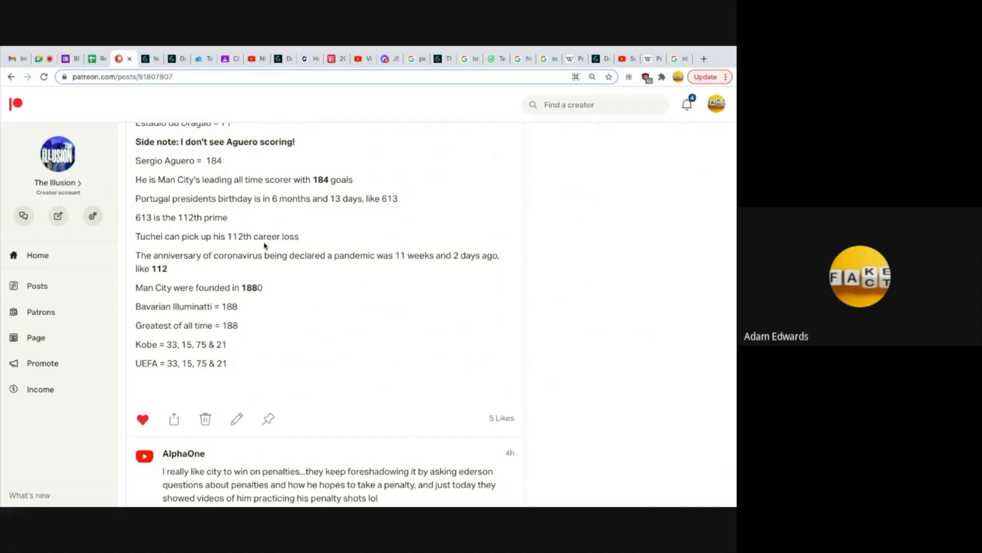
mouse_move(327, 236)
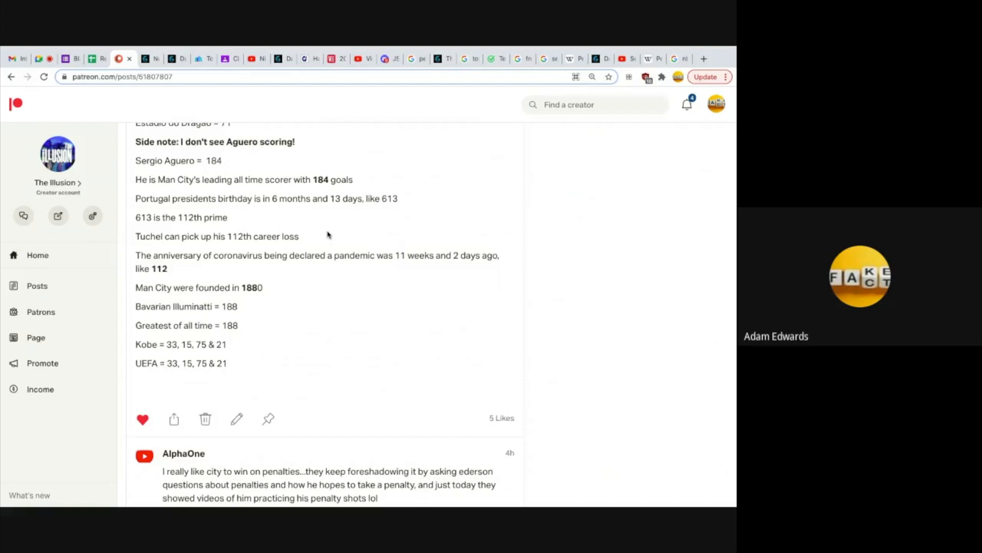
mouse_move(281, 214)
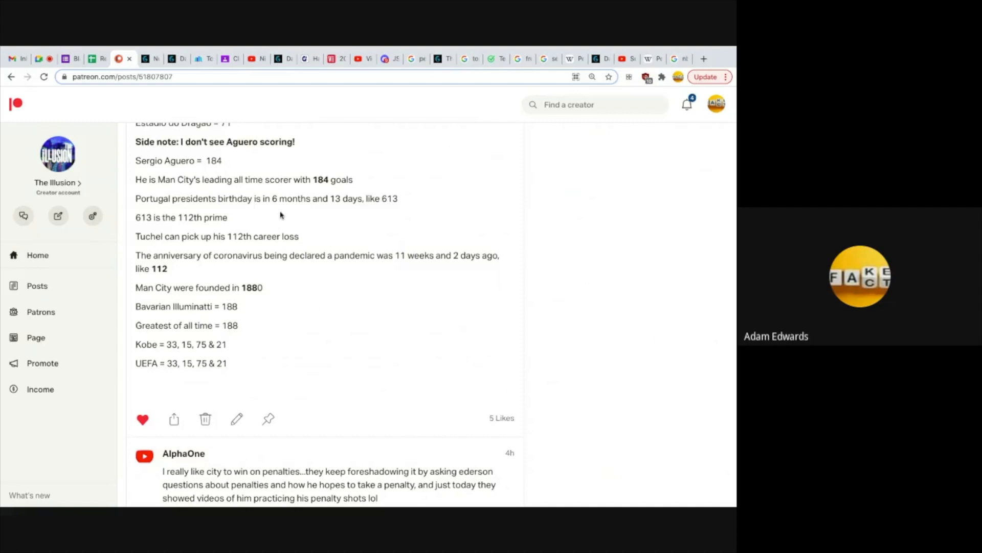
mouse_move(395, 319)
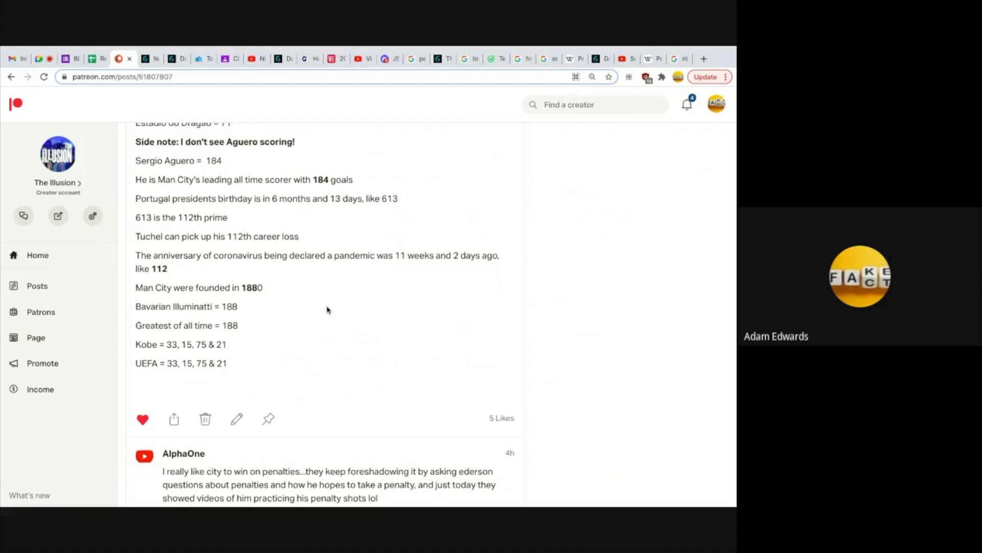
mouse_move(273, 303)
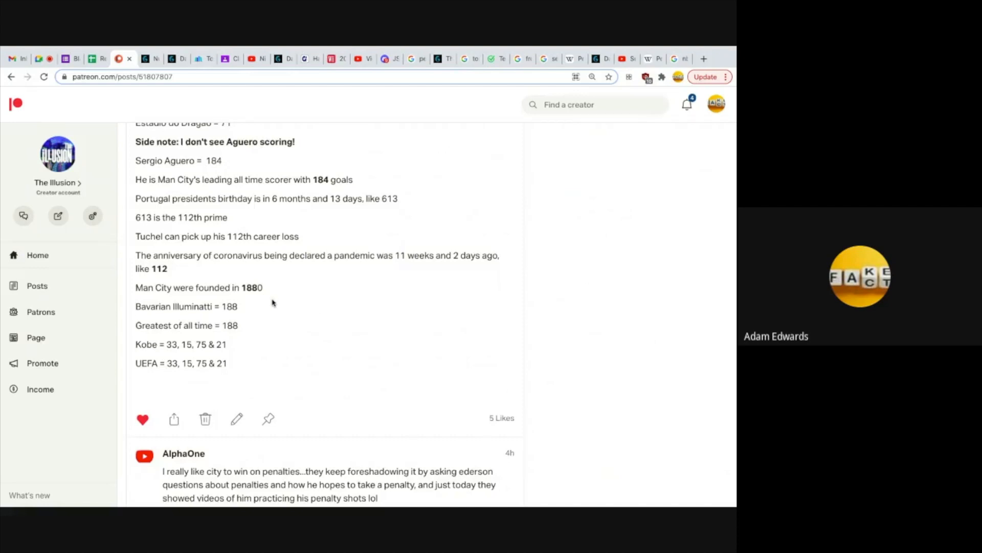
mouse_move(266, 321)
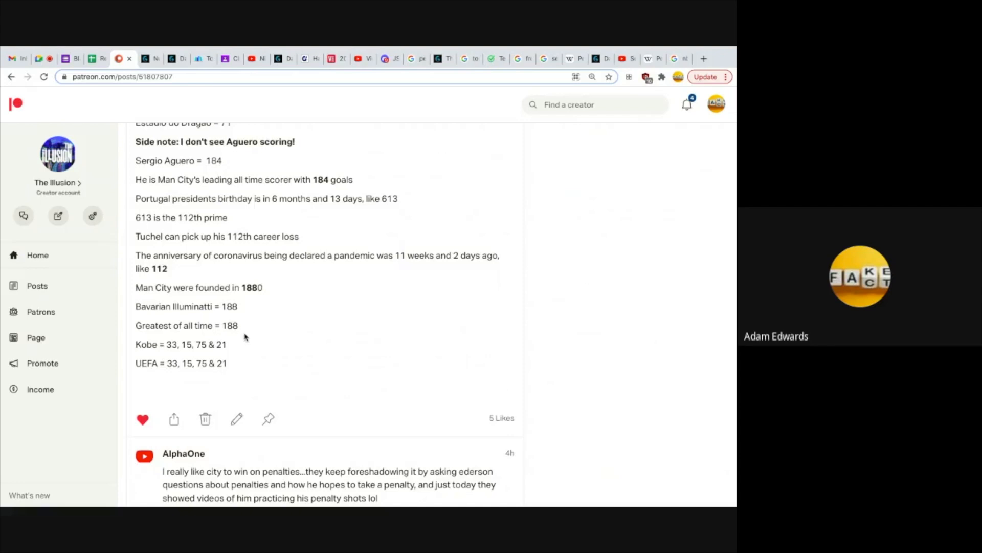
mouse_move(254, 331)
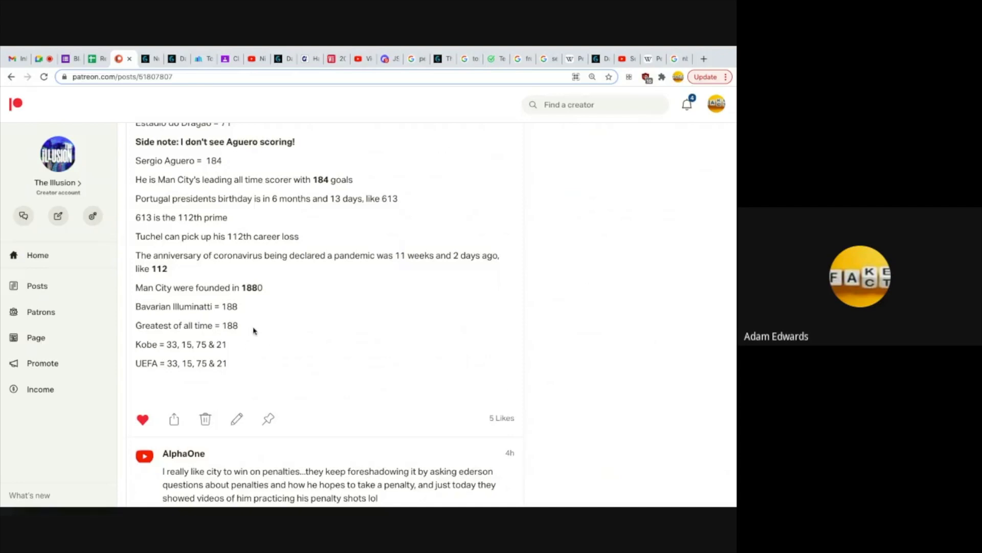
mouse_move(294, 326)
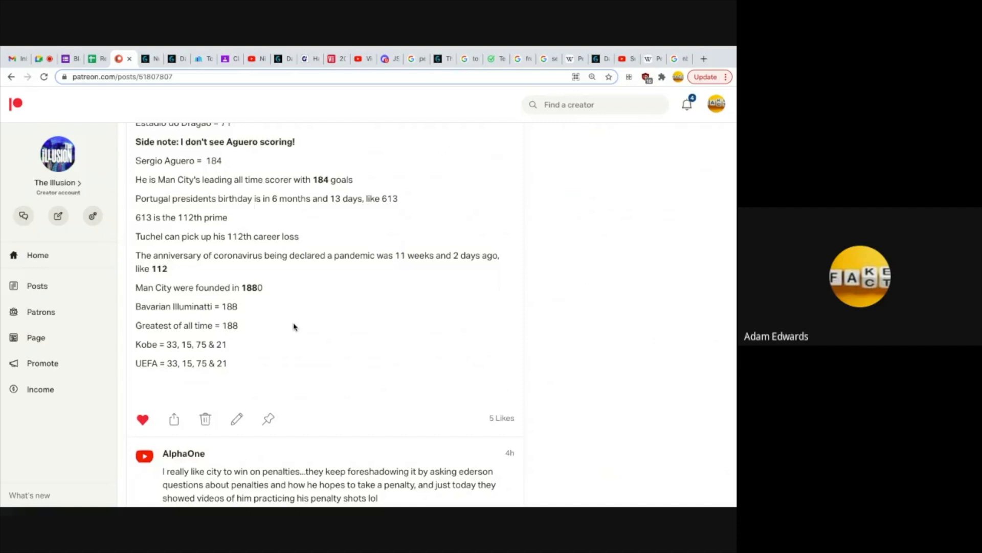
mouse_move(270, 348)
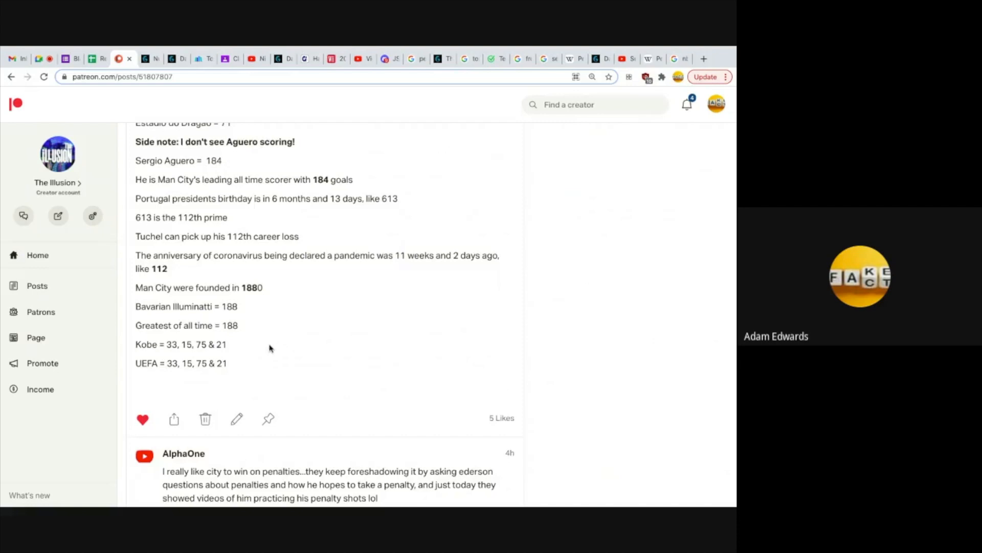
mouse_move(180, 385)
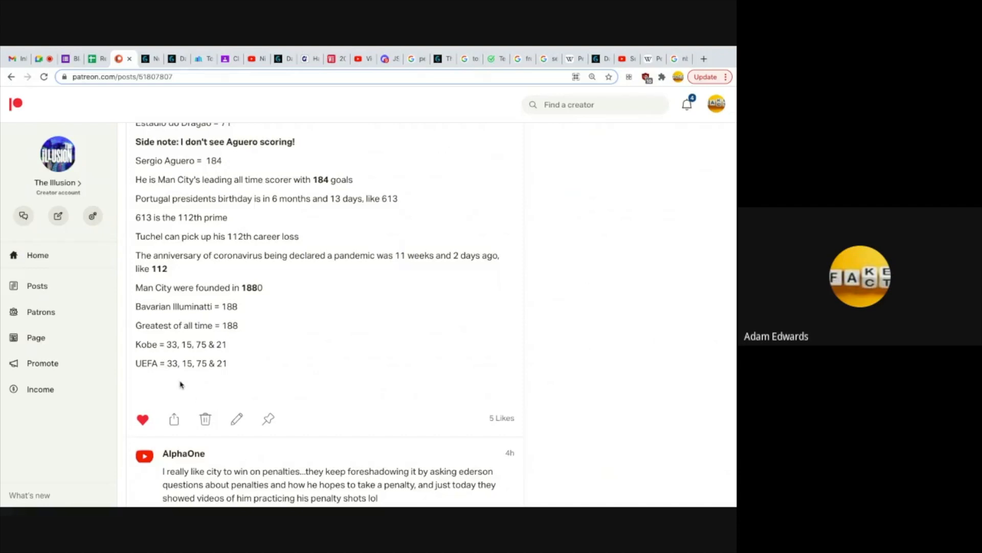
mouse_move(177, 358)
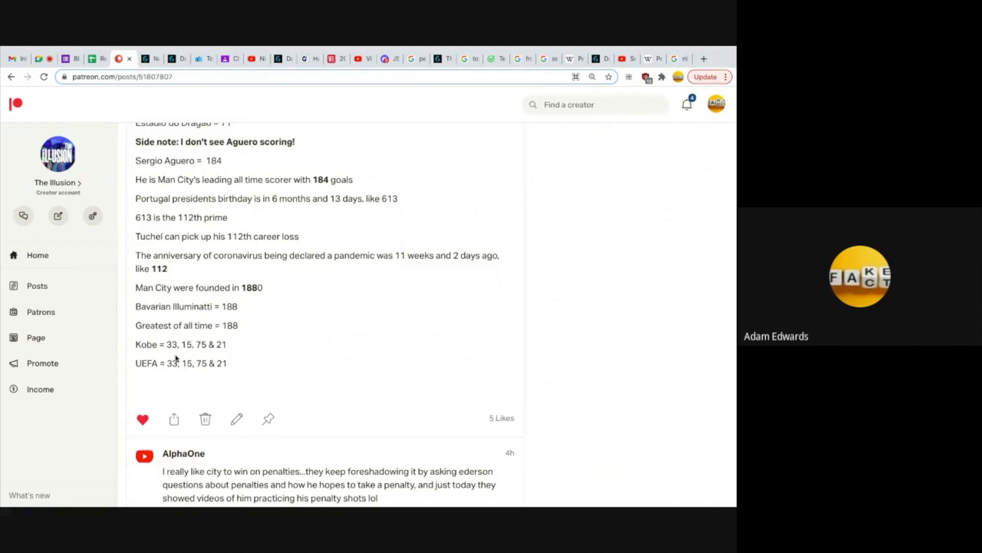
mouse_move(203, 355)
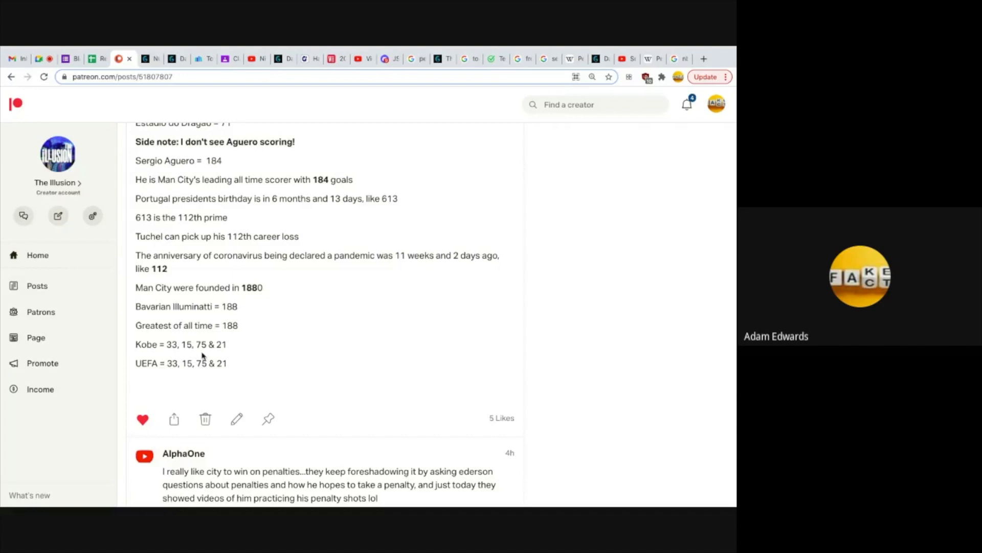
mouse_move(155, 387)
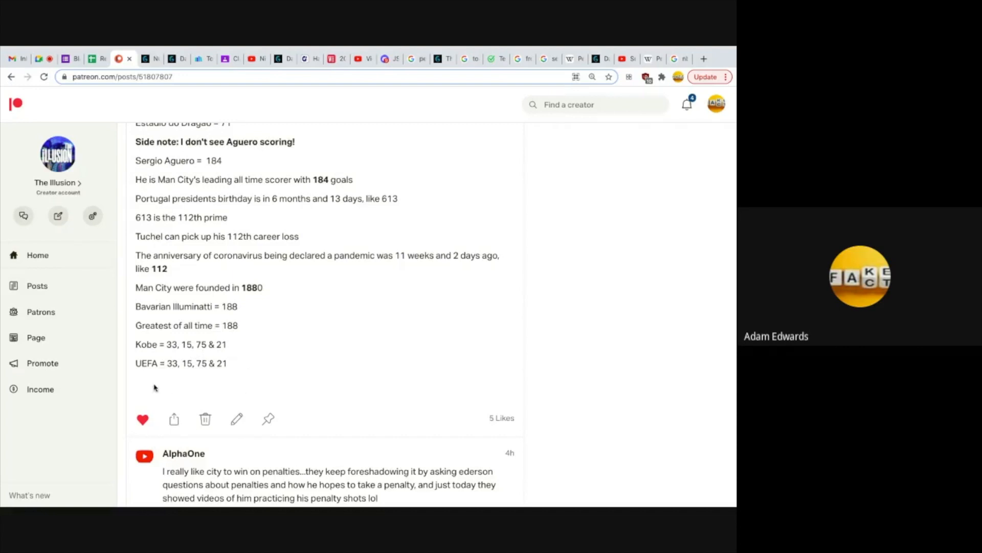
mouse_move(175, 381)
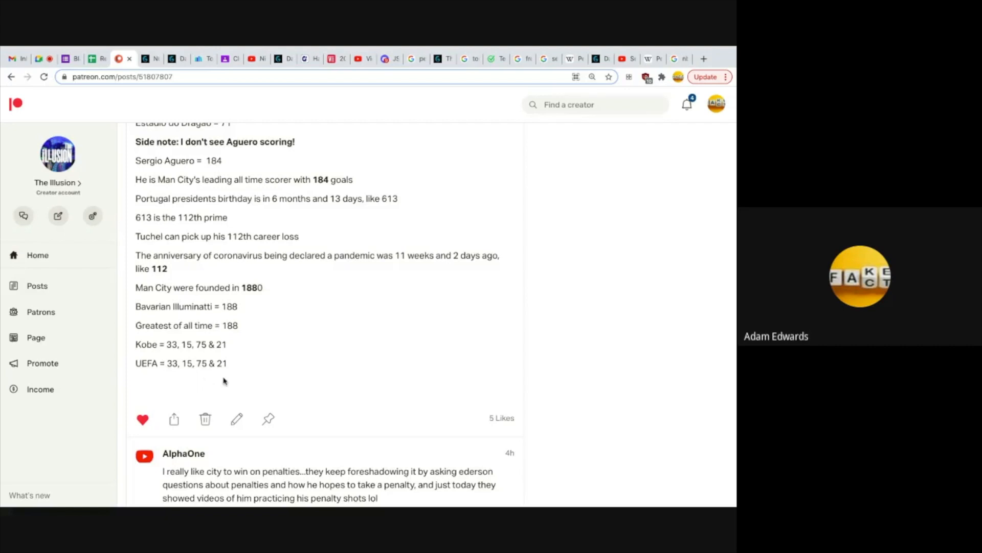
mouse_move(284, 364)
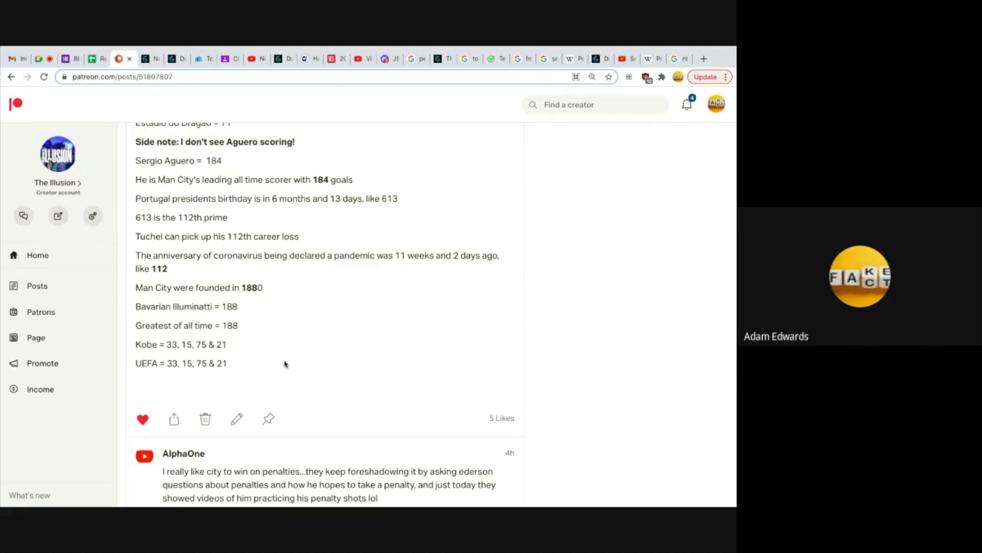
mouse_move(239, 350)
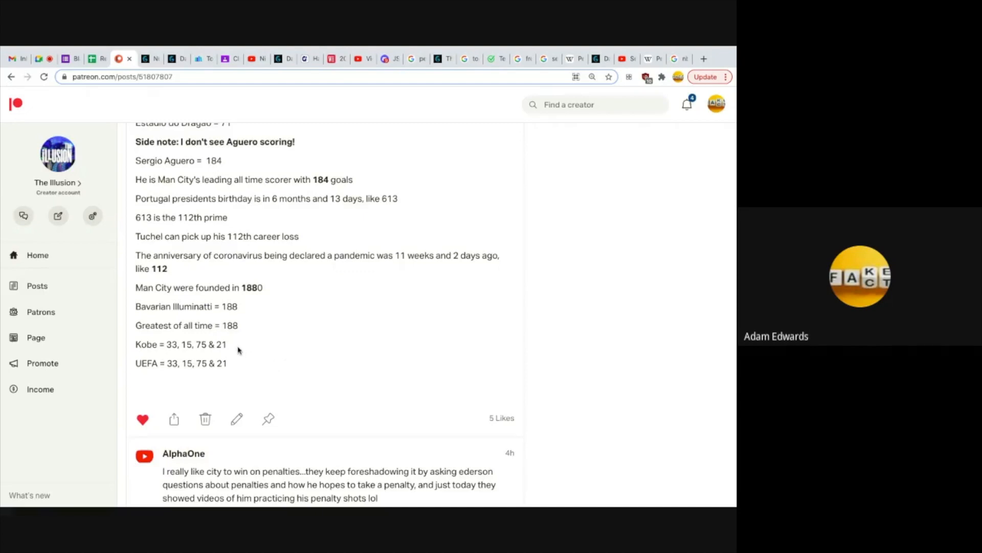
mouse_move(234, 361)
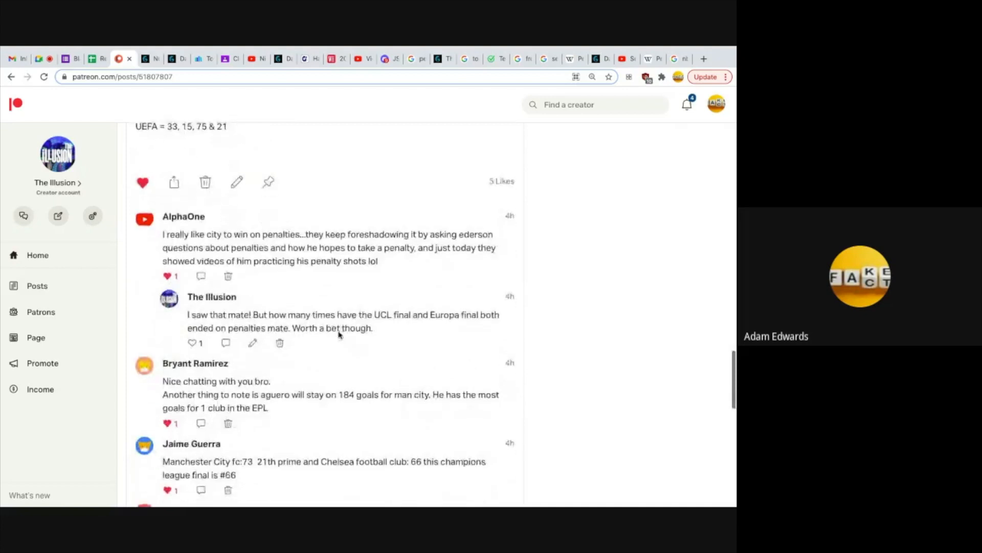
scroll("down", 3)
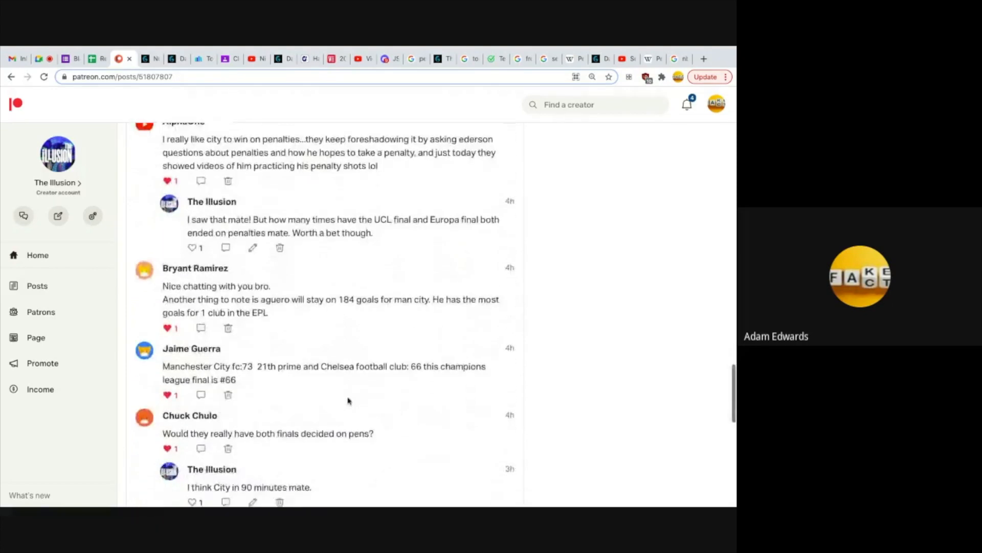
scroll("down", 3)
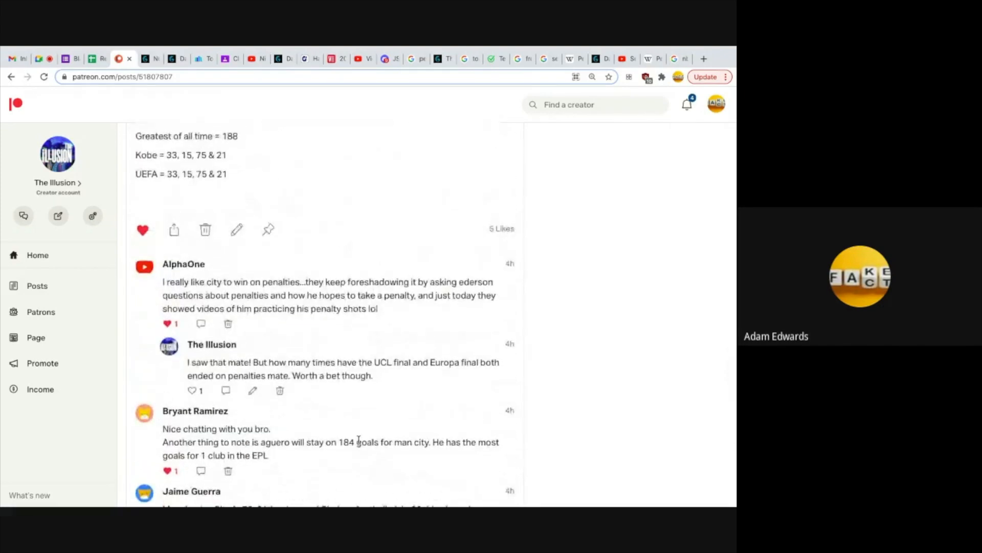
mouse_move(424, 329)
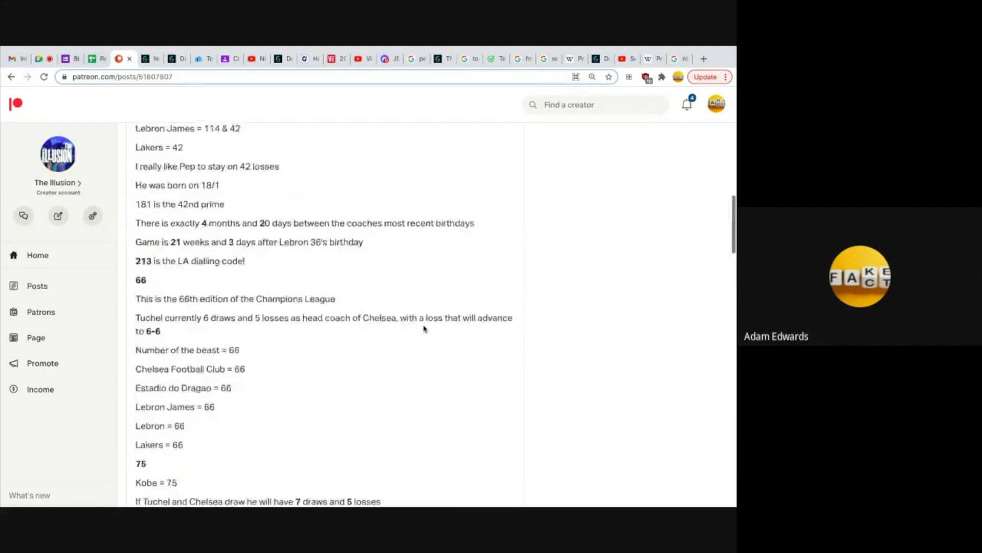
scroll("down", 3)
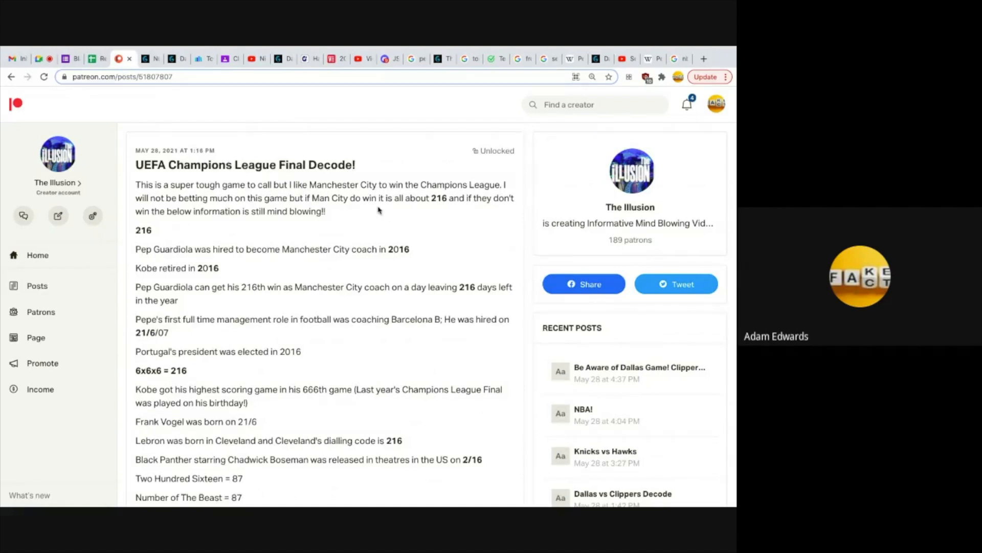
mouse_move(439, 361)
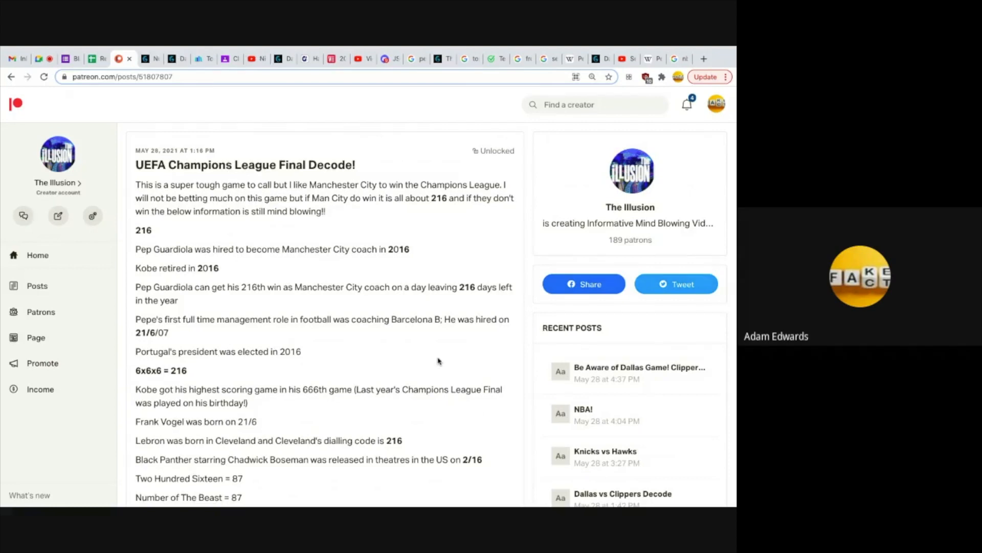
scroll("down", 3)
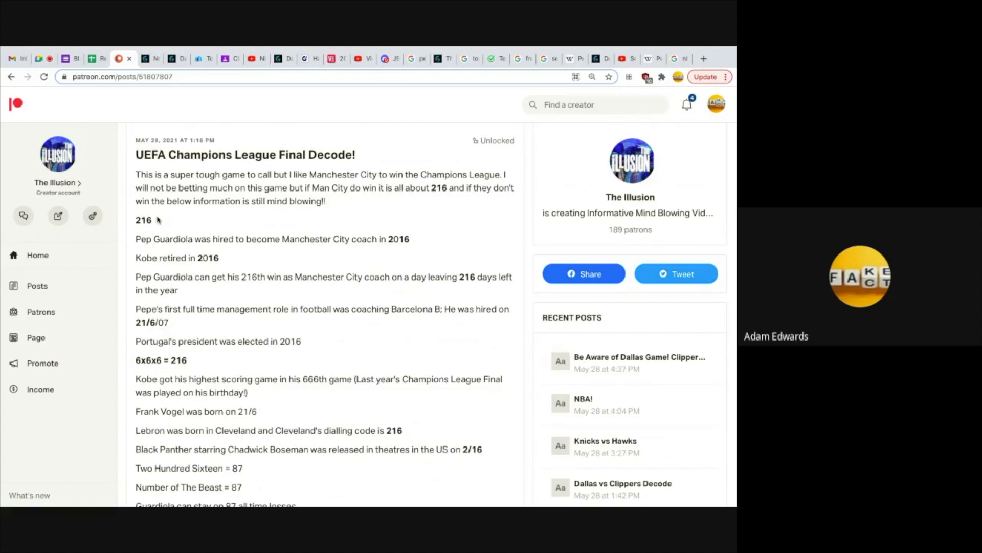
mouse_move(286, 339)
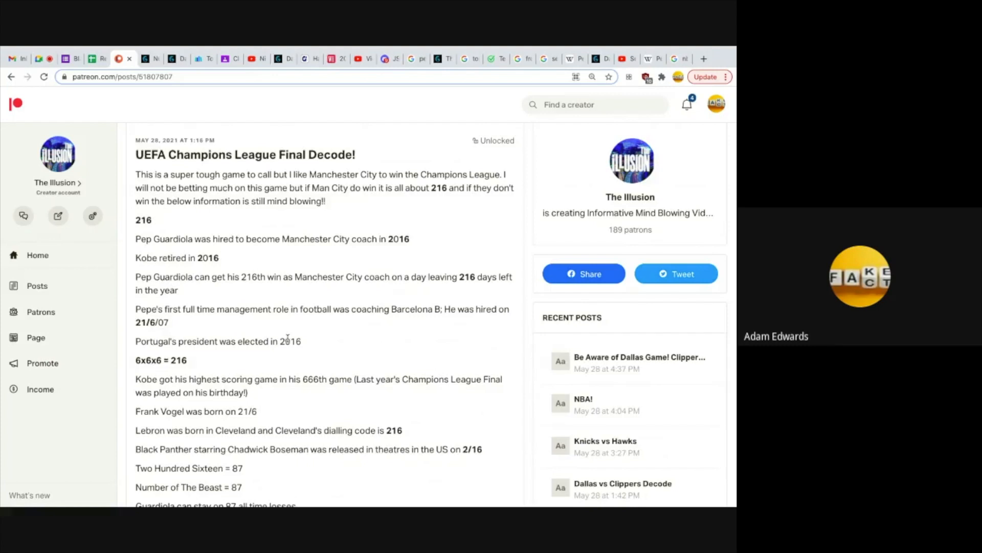
scroll("down", 3)
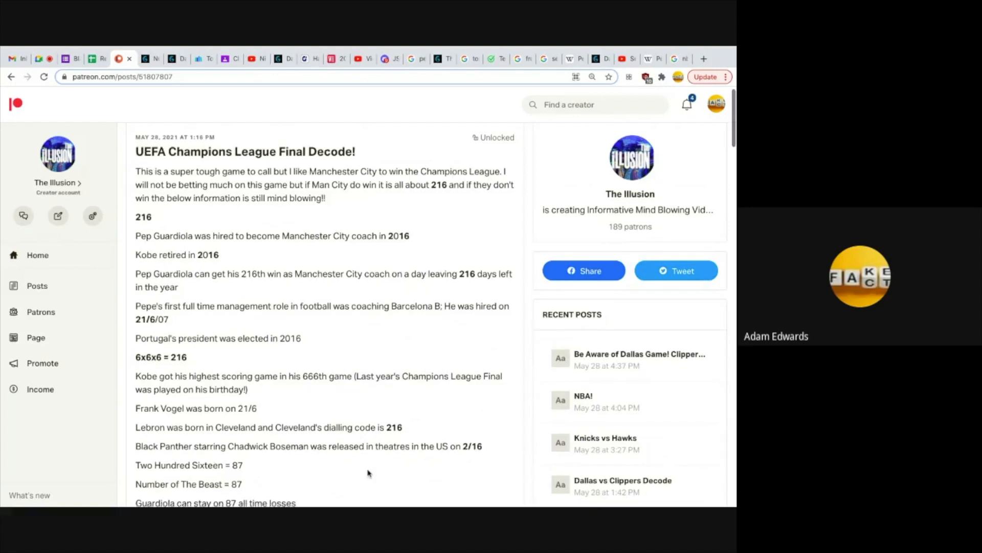
scroll("down", 3)
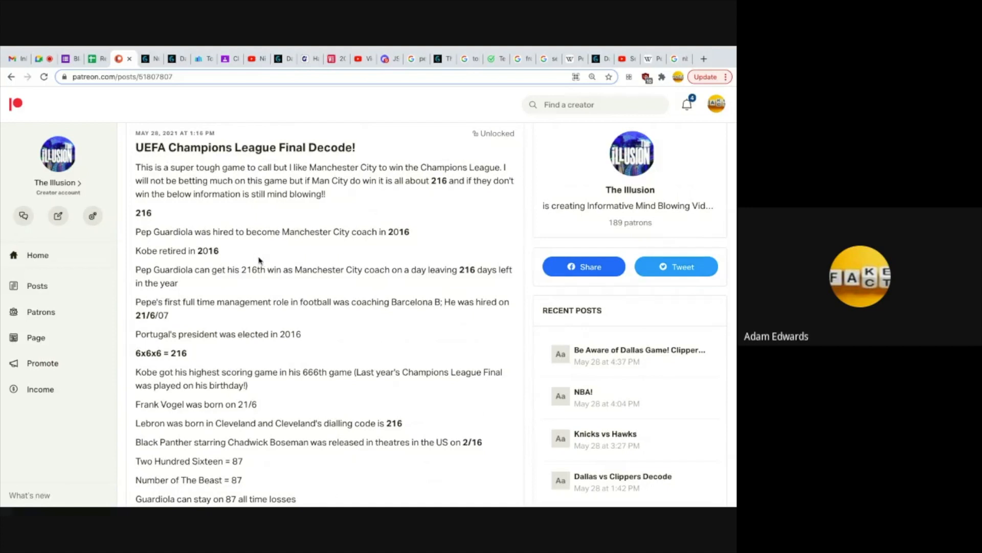
scroll("down", 3)
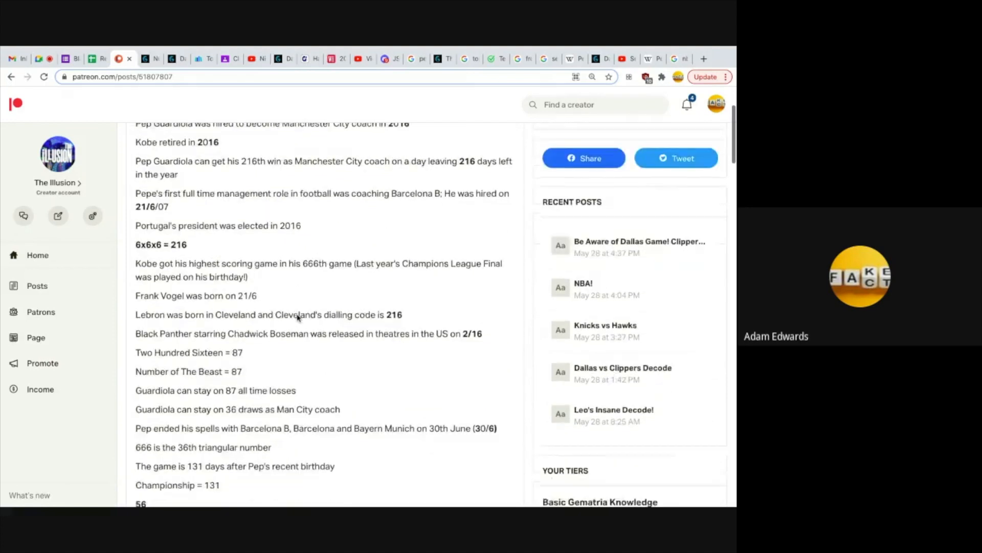
scroll("down", 3)
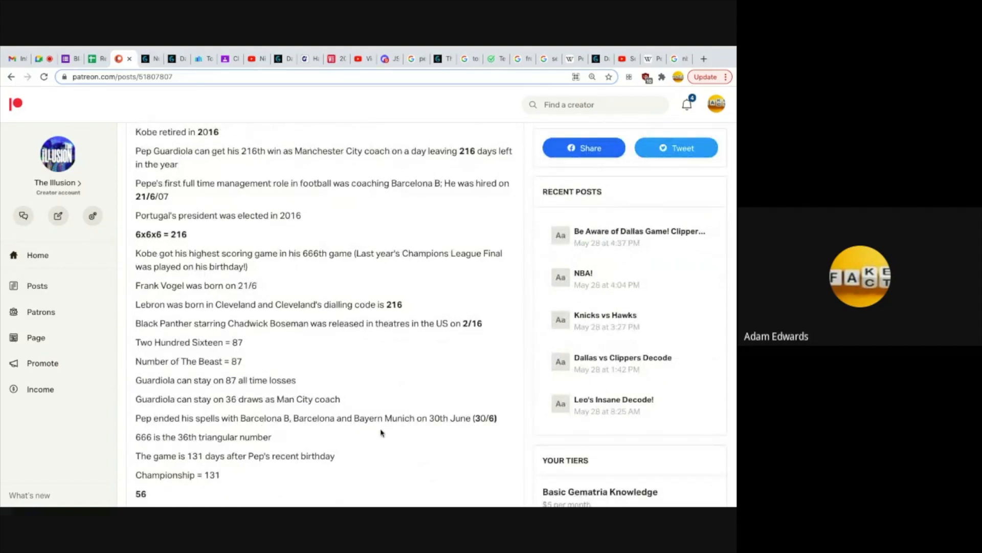
mouse_move(471, 429)
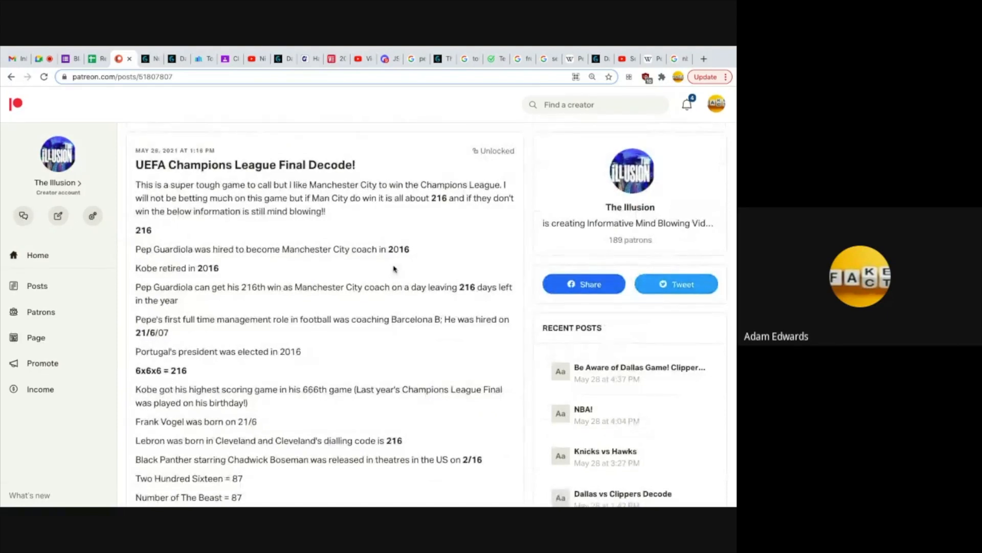
mouse_move(256, 266)
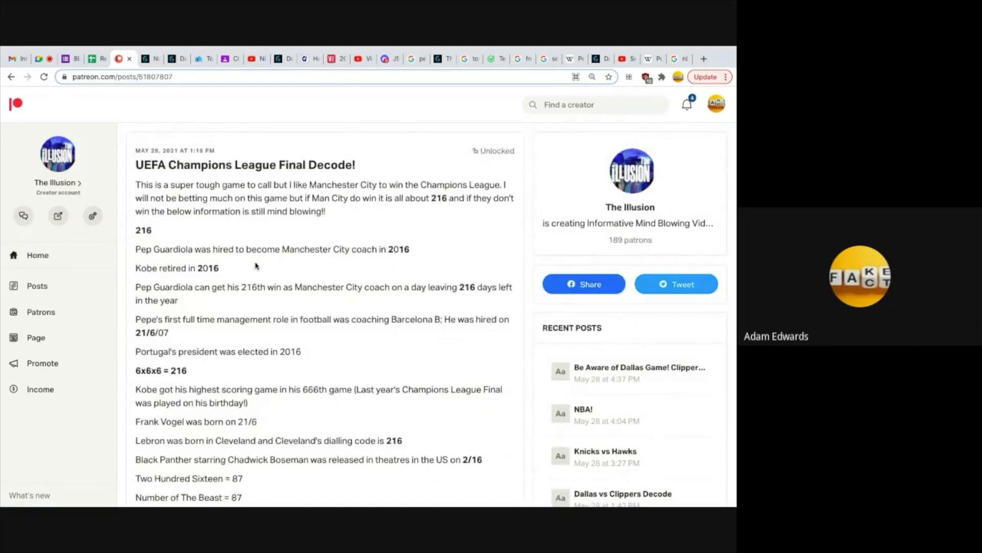
mouse_move(414, 261)
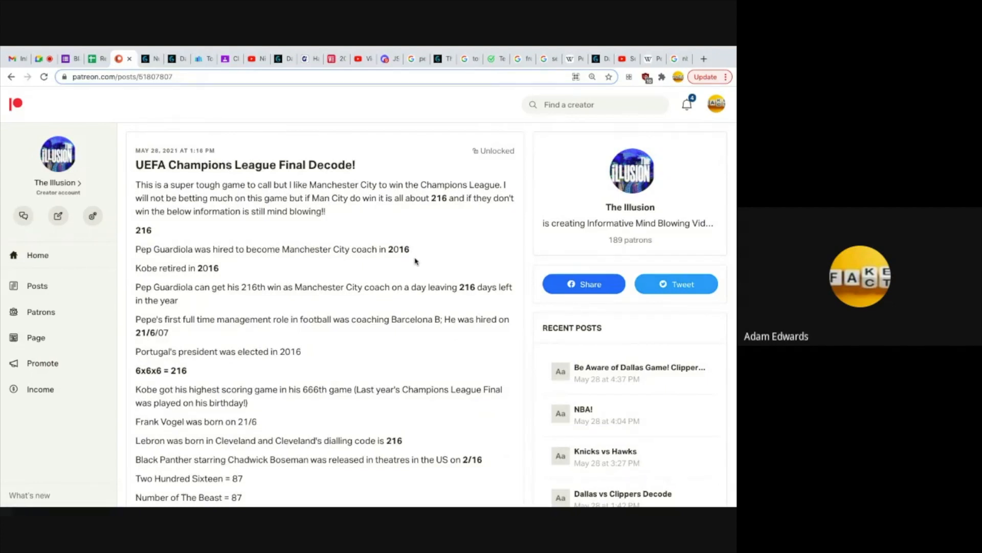
mouse_move(420, 262)
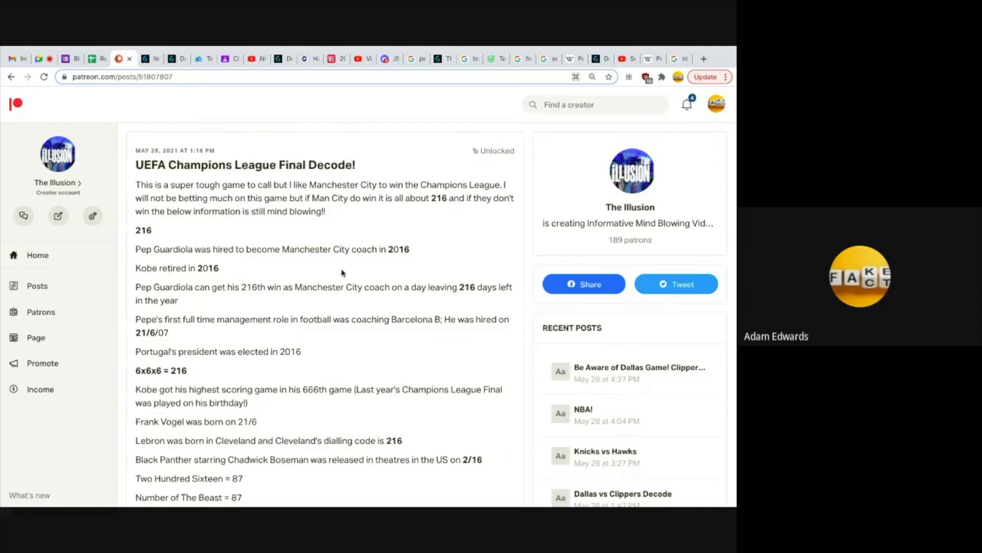
mouse_move(256, 267)
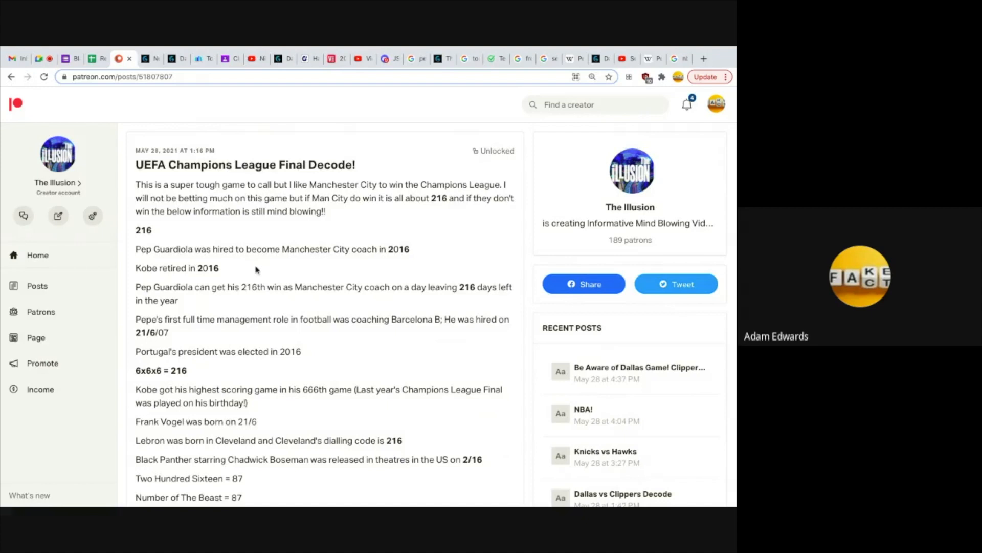
scroll("down", 3)
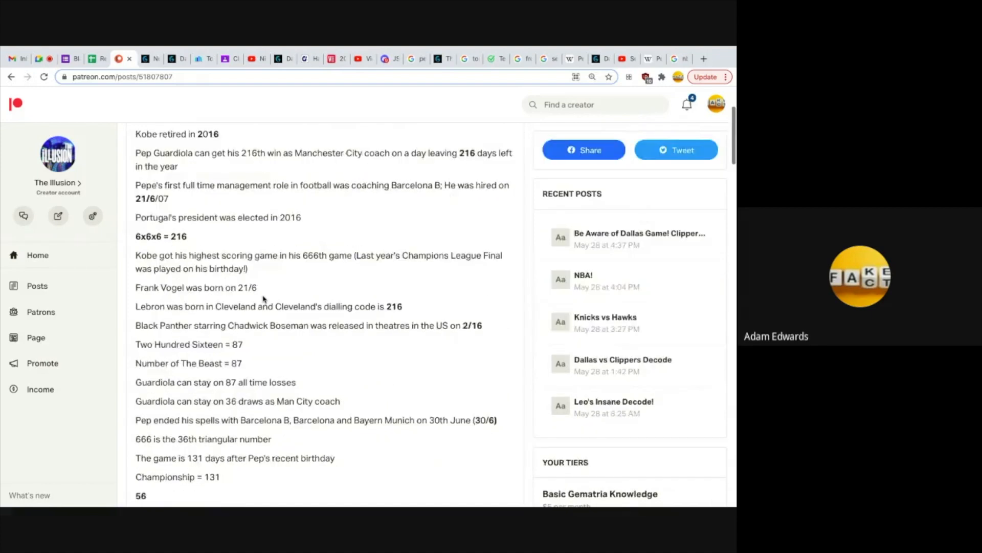
scroll("down", 3)
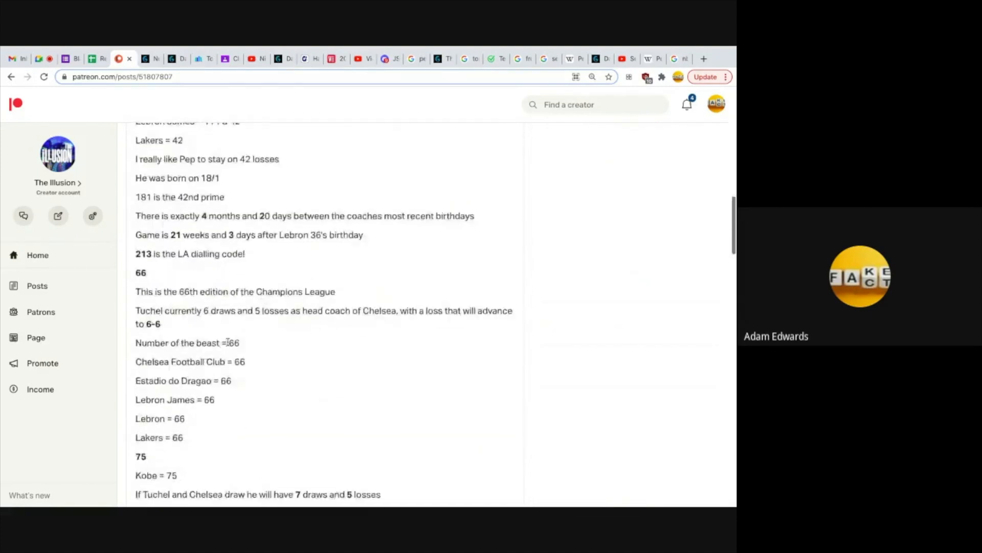
scroll("down", 3)
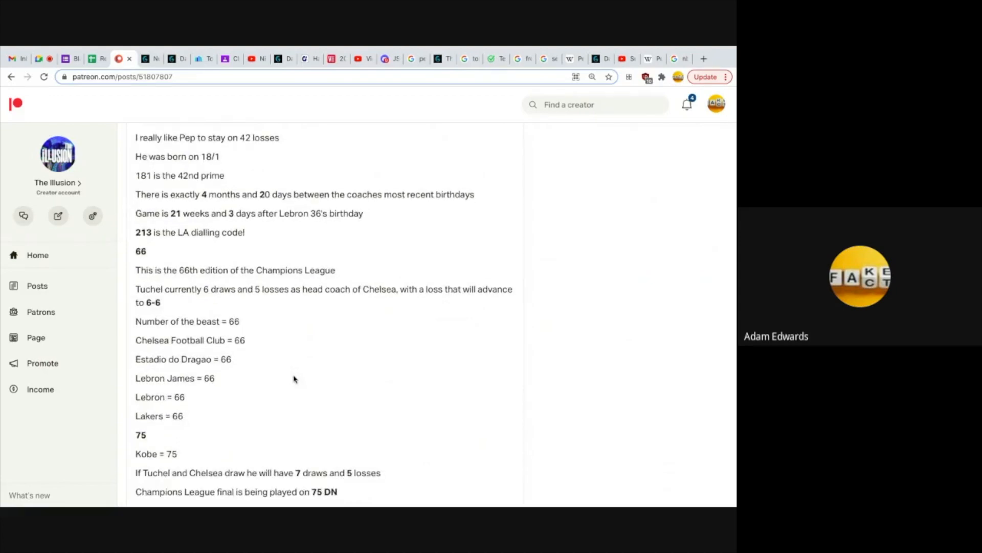
scroll("down", 3)
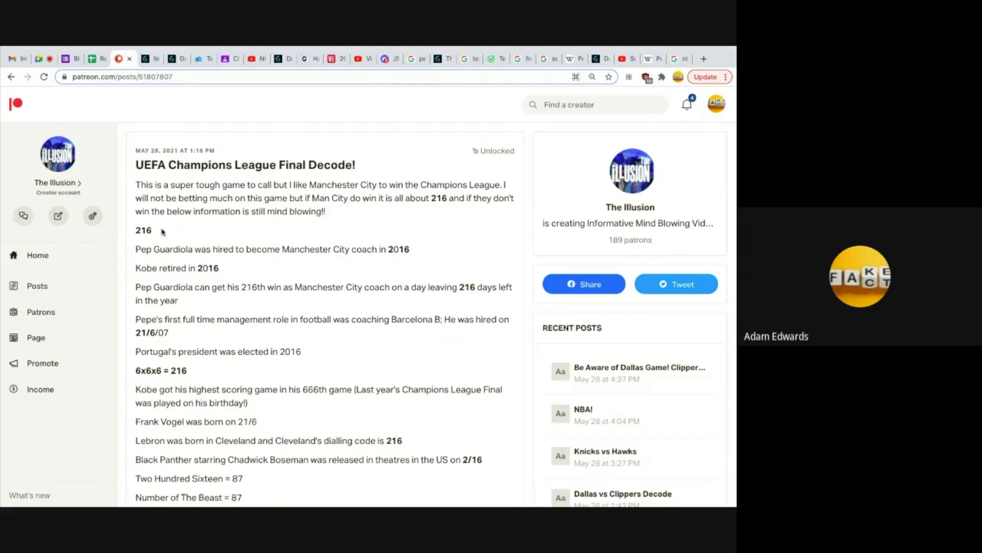
mouse_move(169, 233)
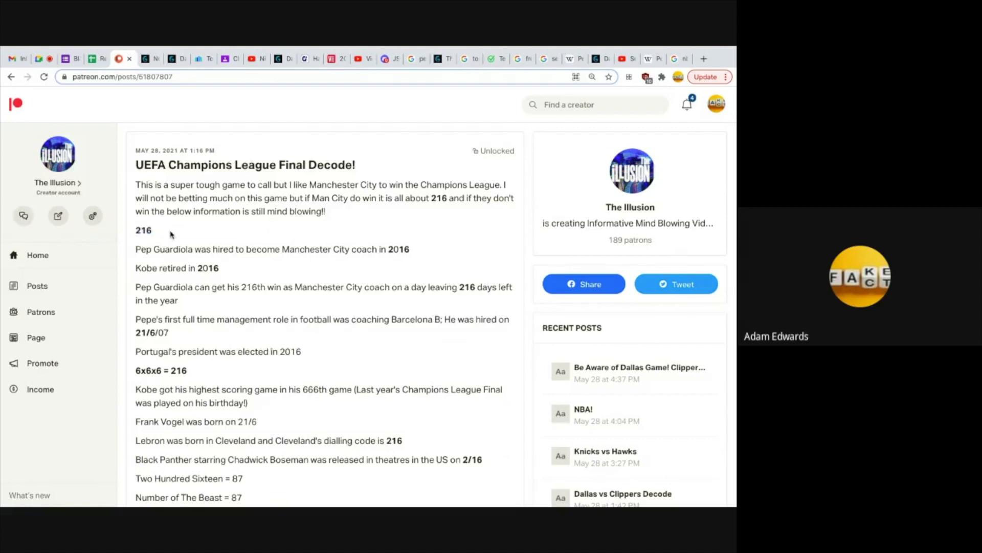
mouse_move(180, 227)
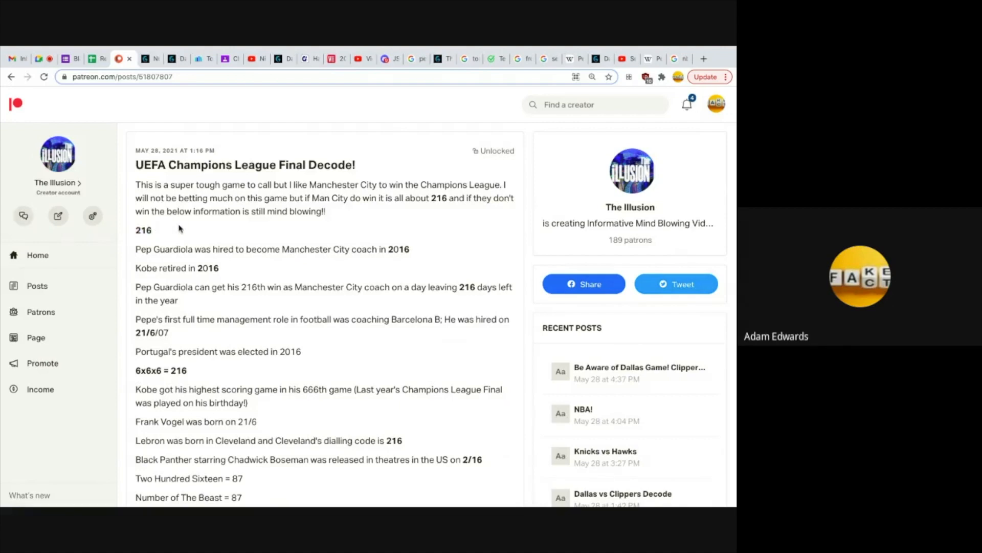
mouse_move(200, 228)
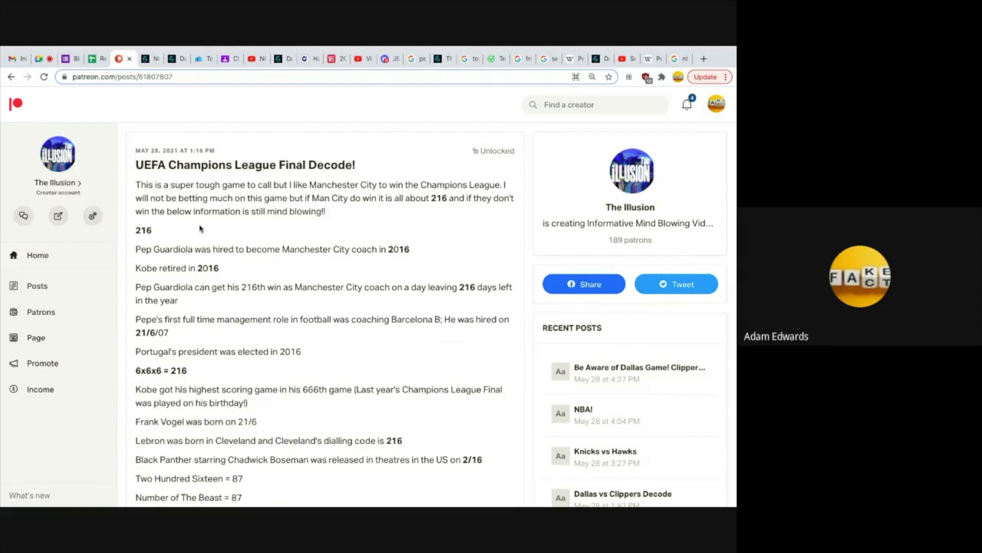
mouse_move(263, 263)
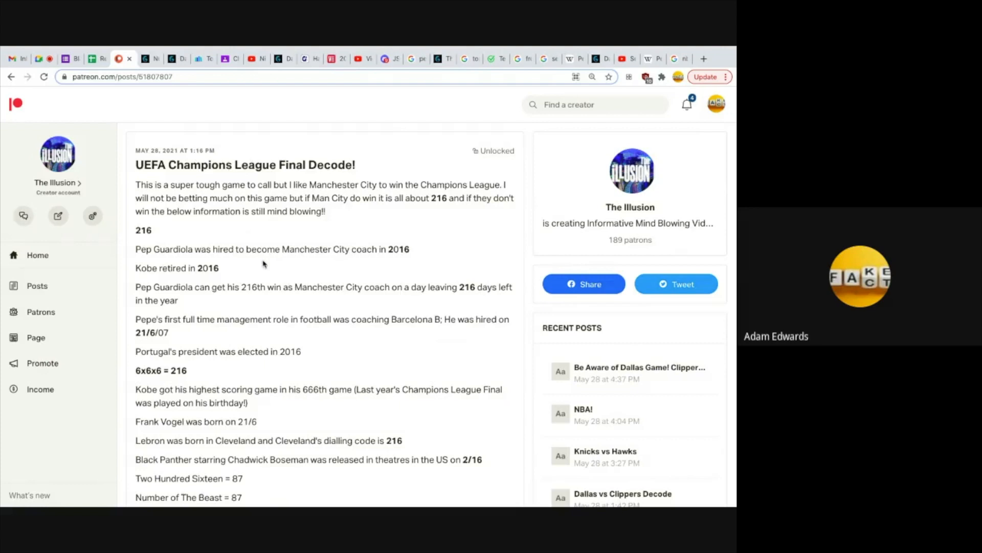
mouse_move(291, 273)
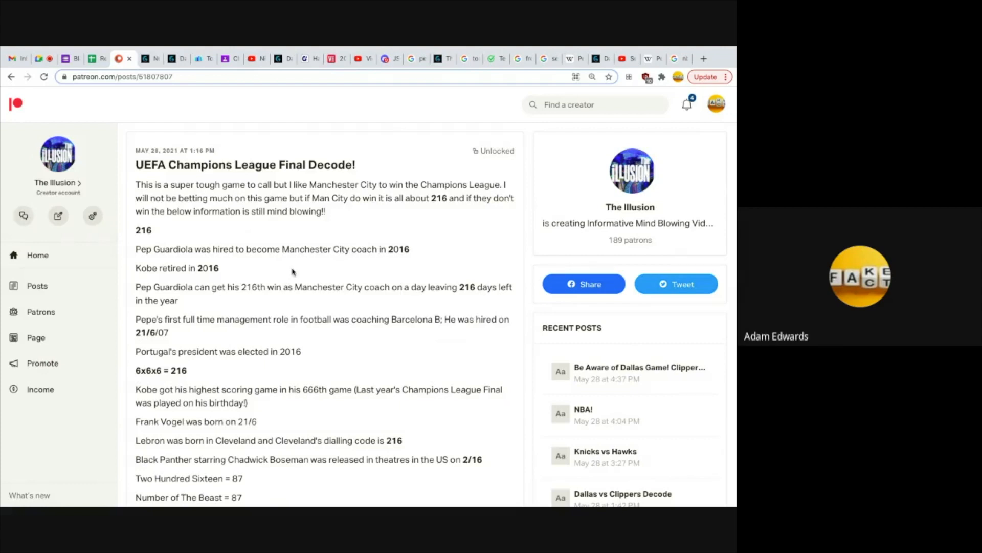
scroll("down", 3)
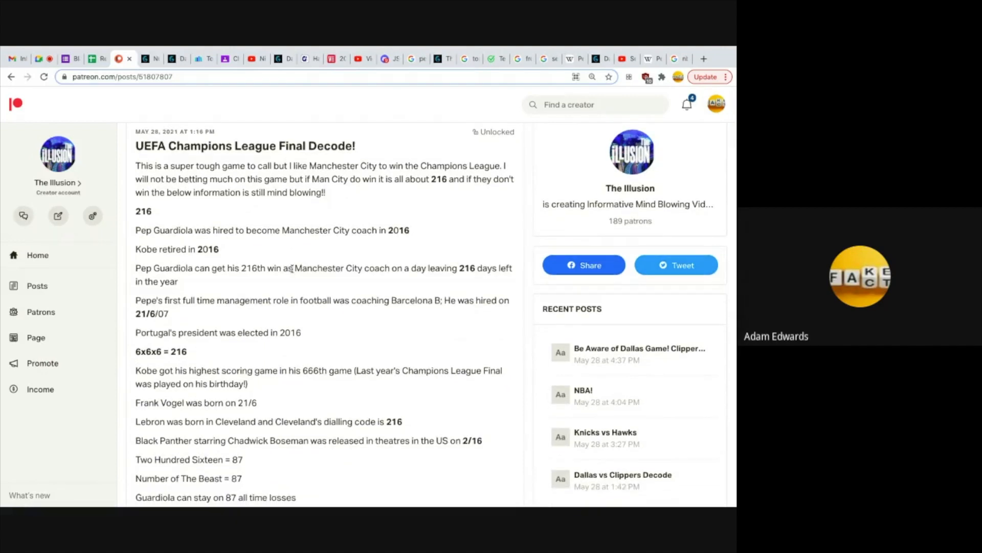
mouse_move(349, 336)
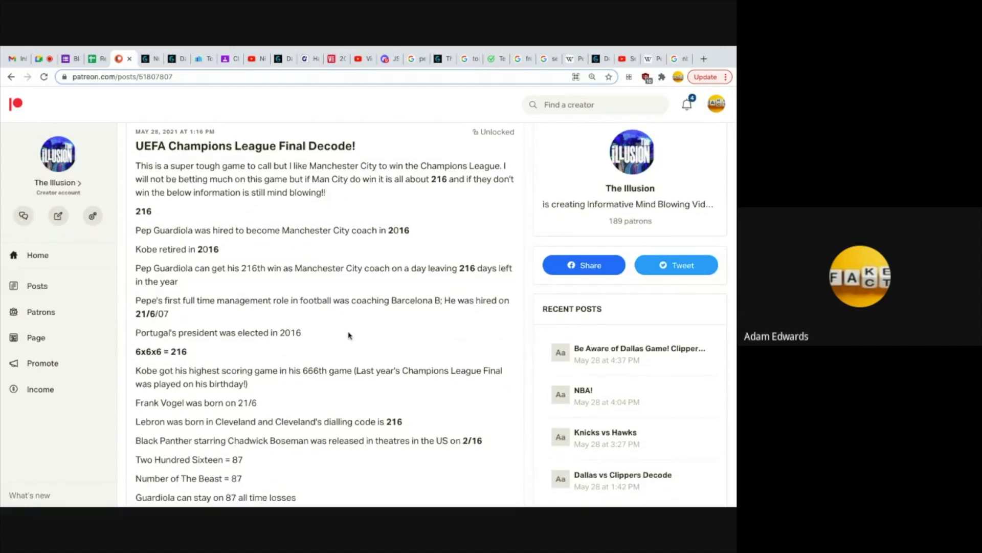